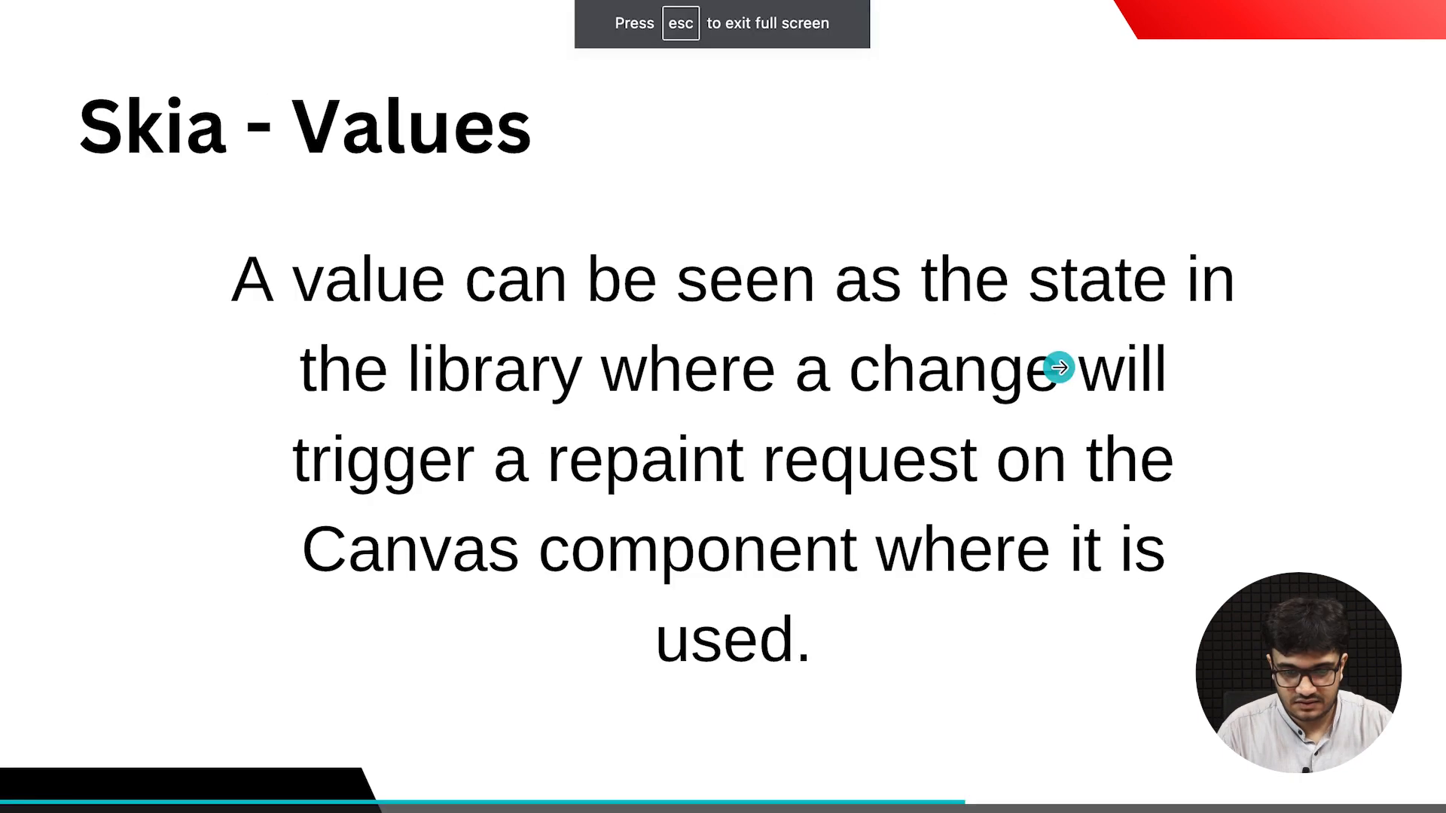
mouse_move(268, 315)
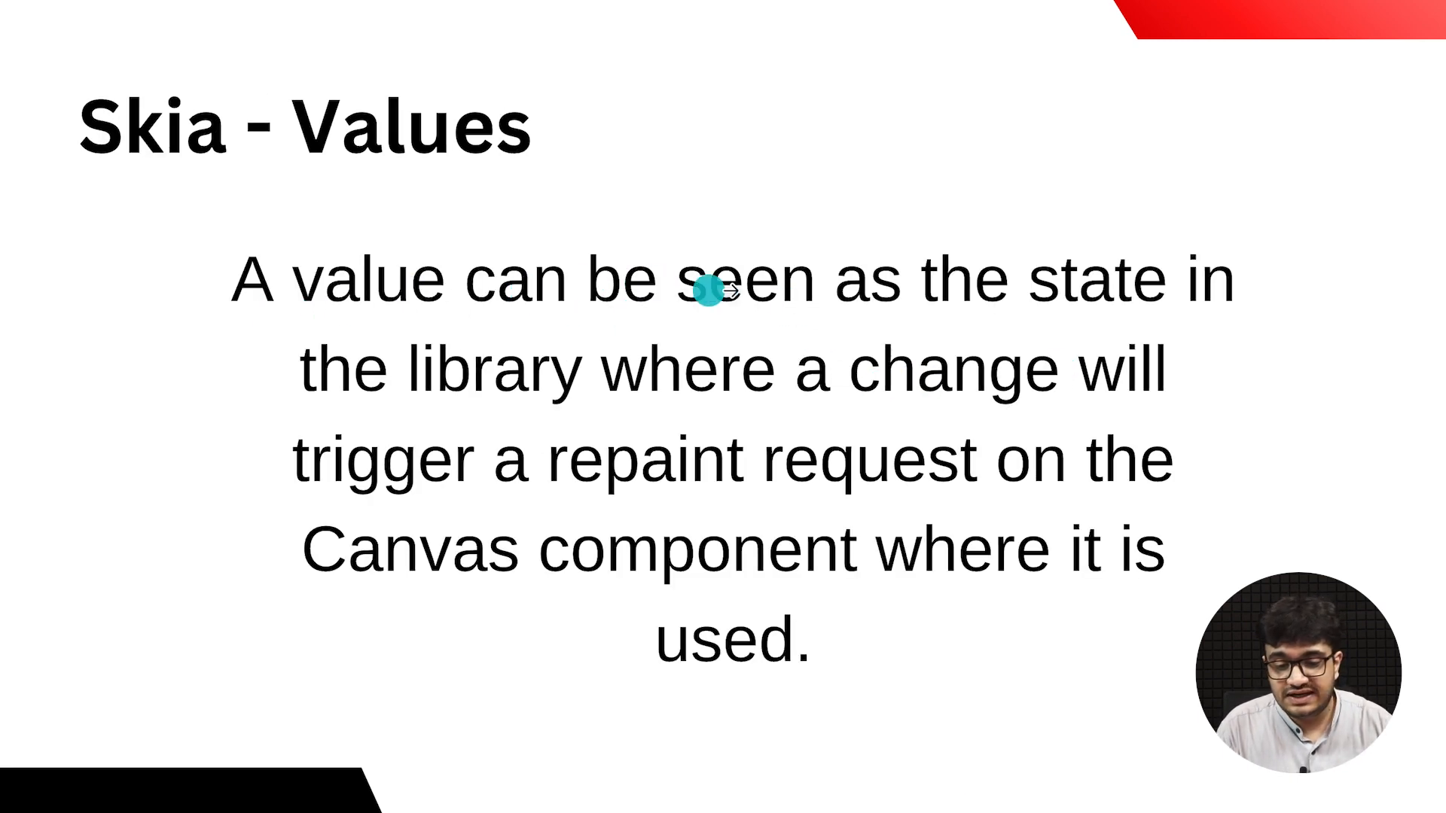
mouse_move(756, 392)
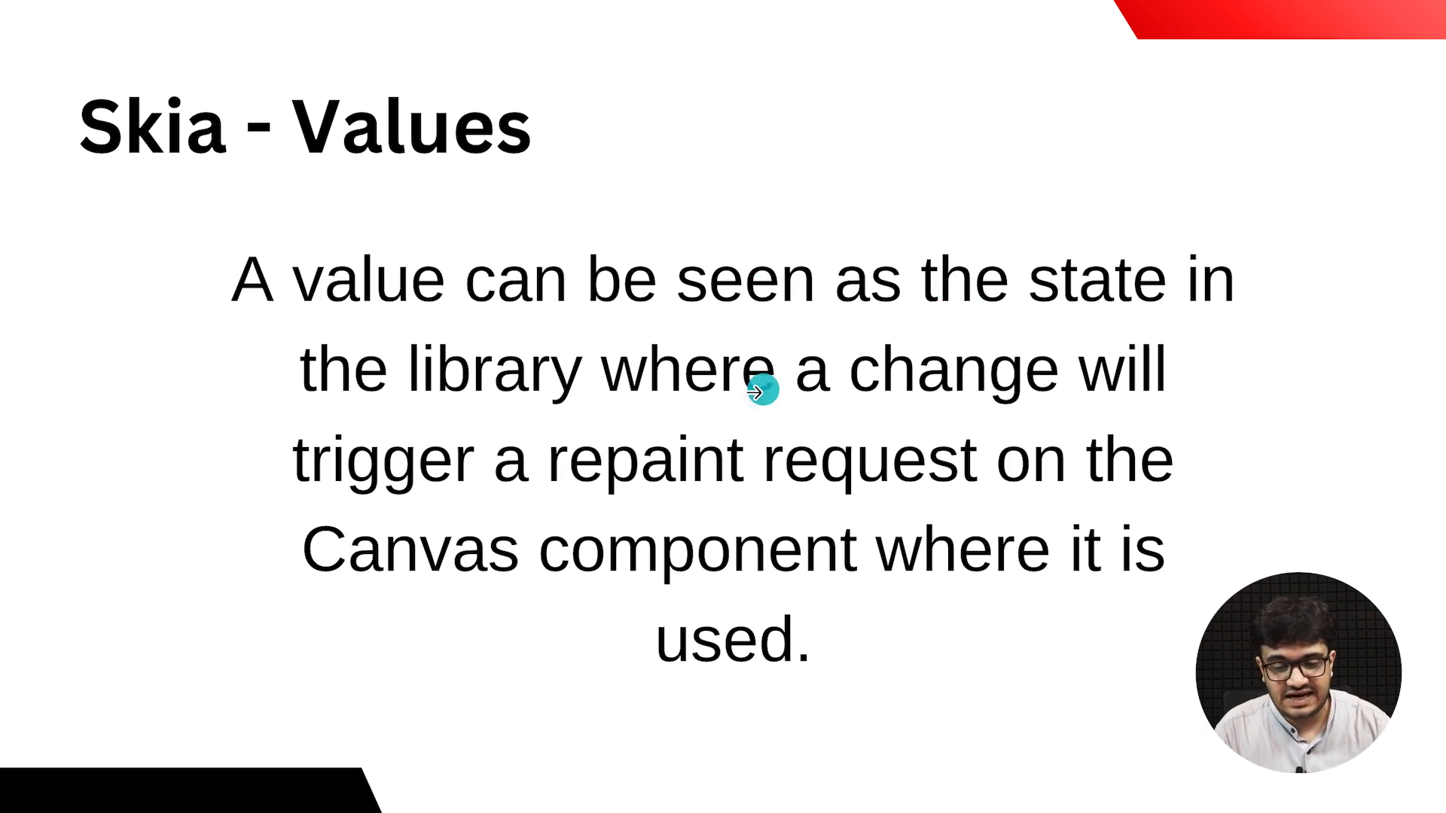
mouse_move(714, 469)
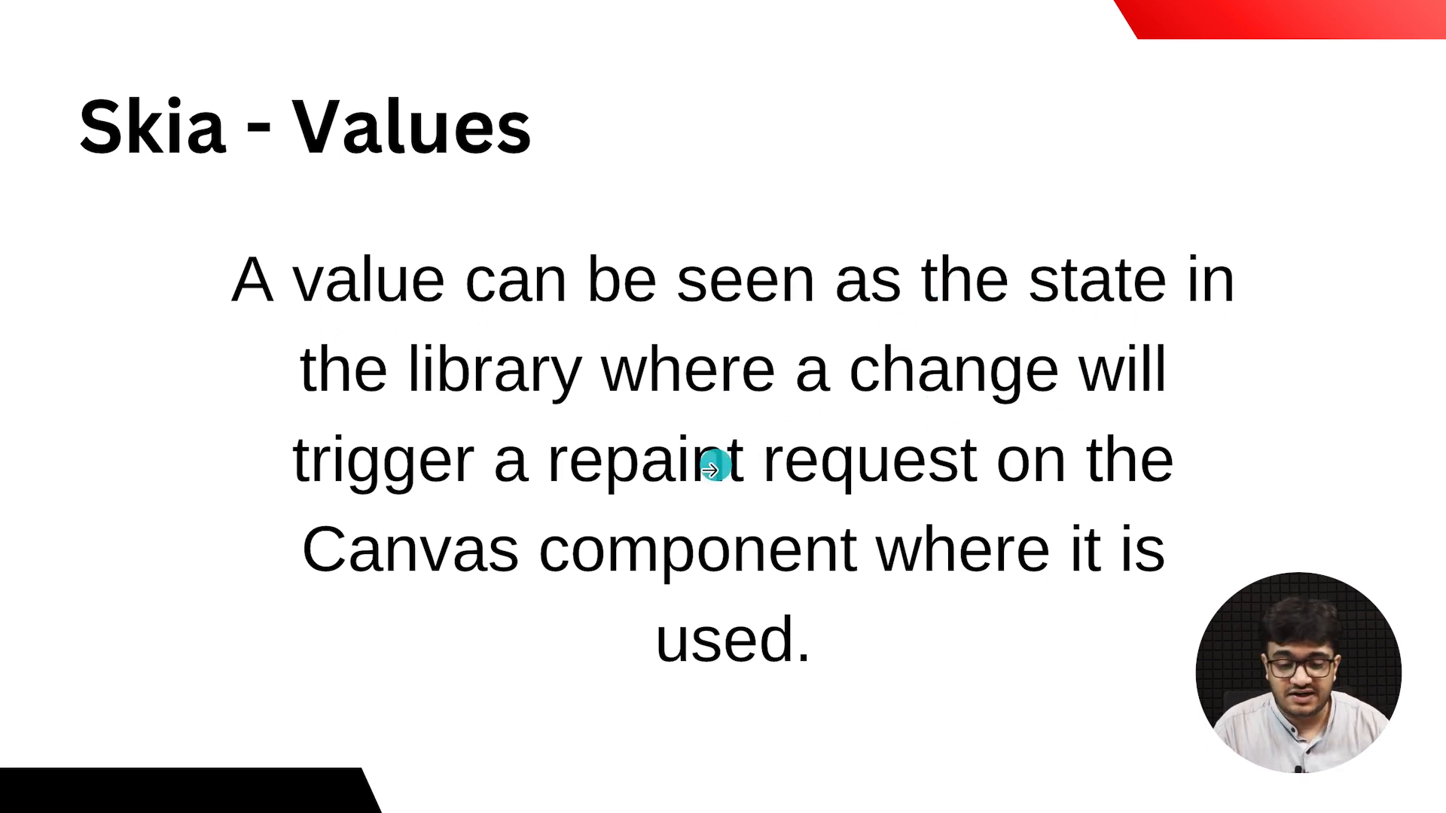
mouse_move(1026, 527)
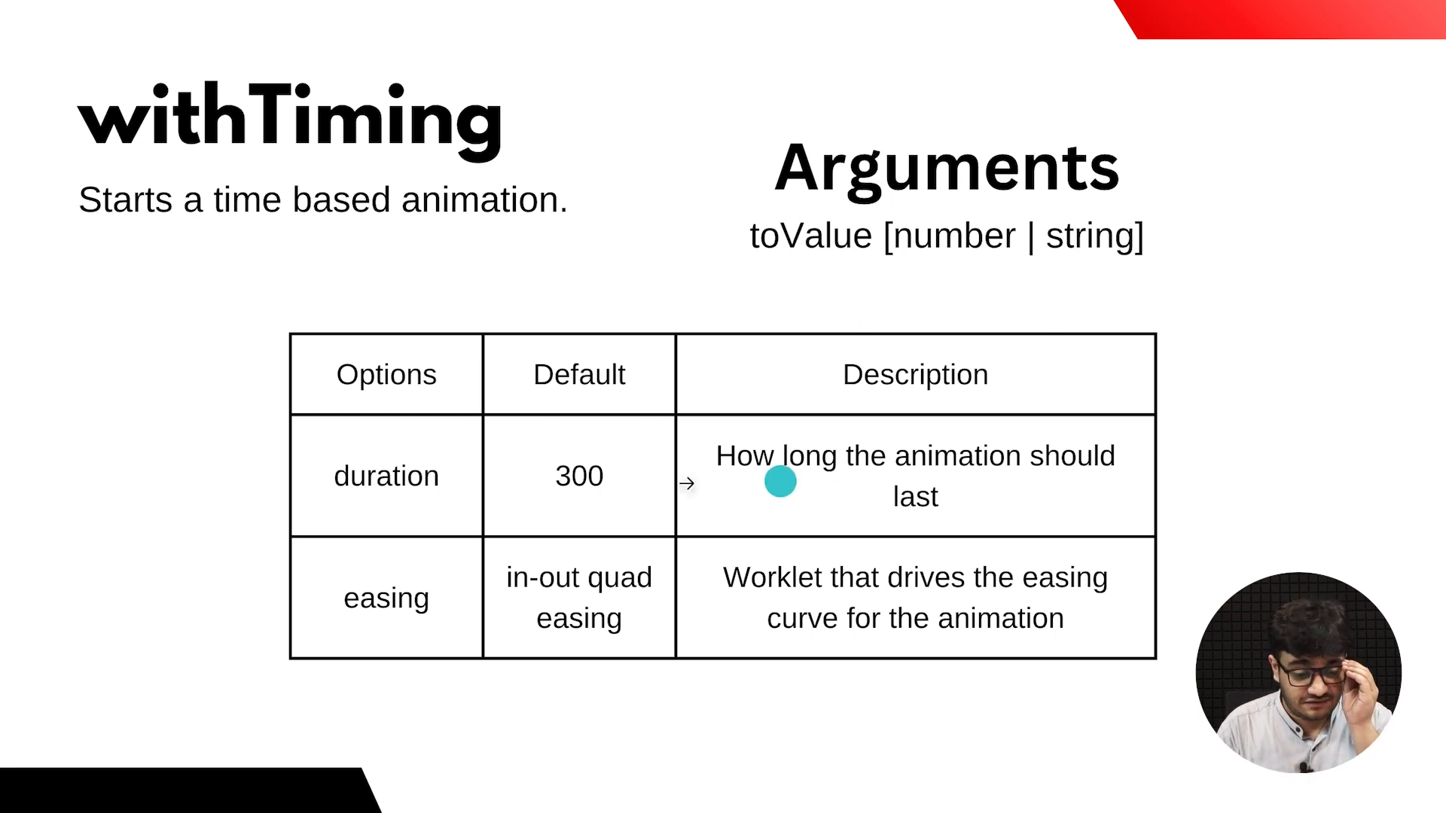
mouse_move(386, 567)
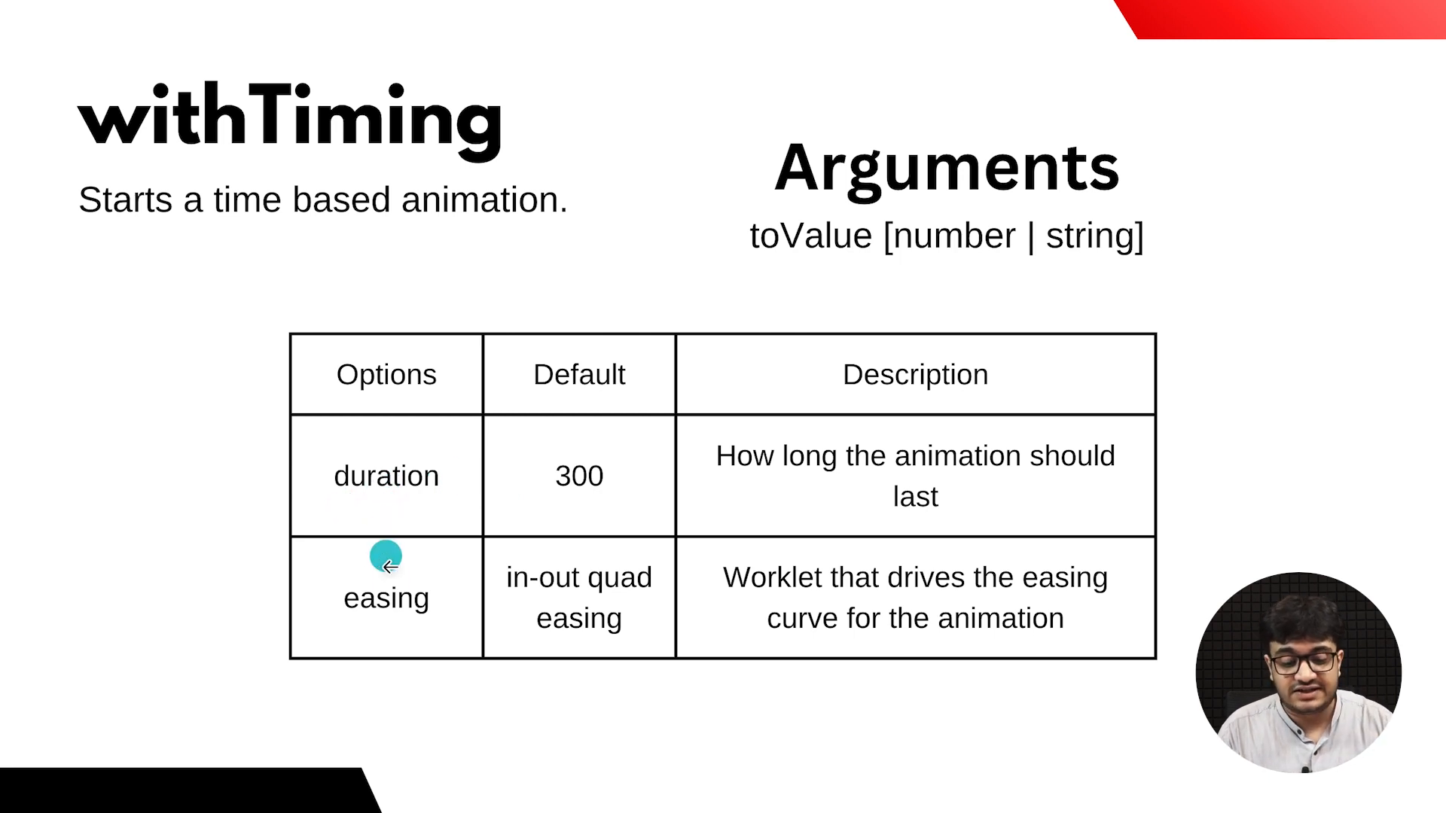
mouse_move(585, 494)
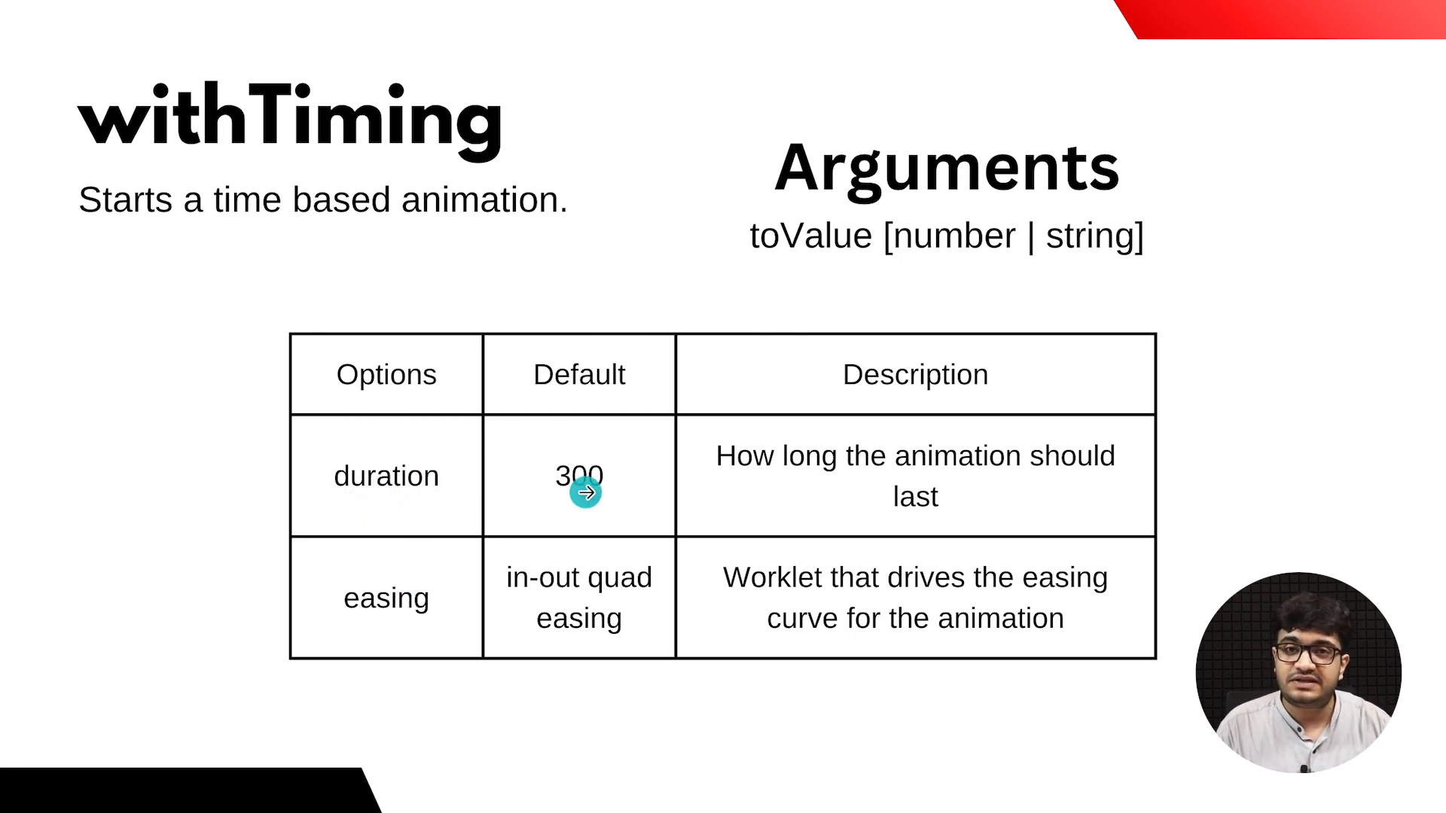
mouse_move(583, 493)
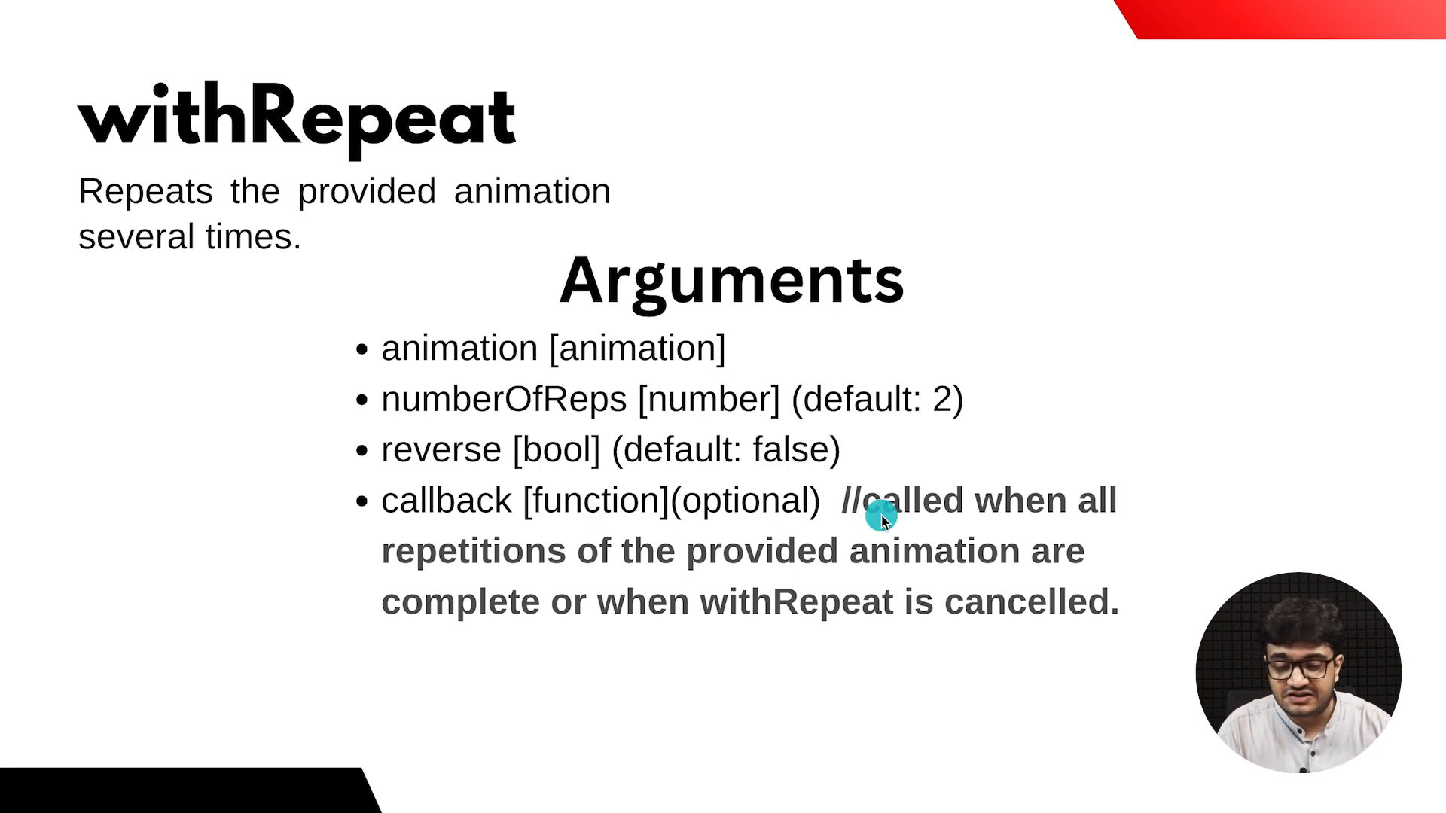
mouse_move(1093, 530)
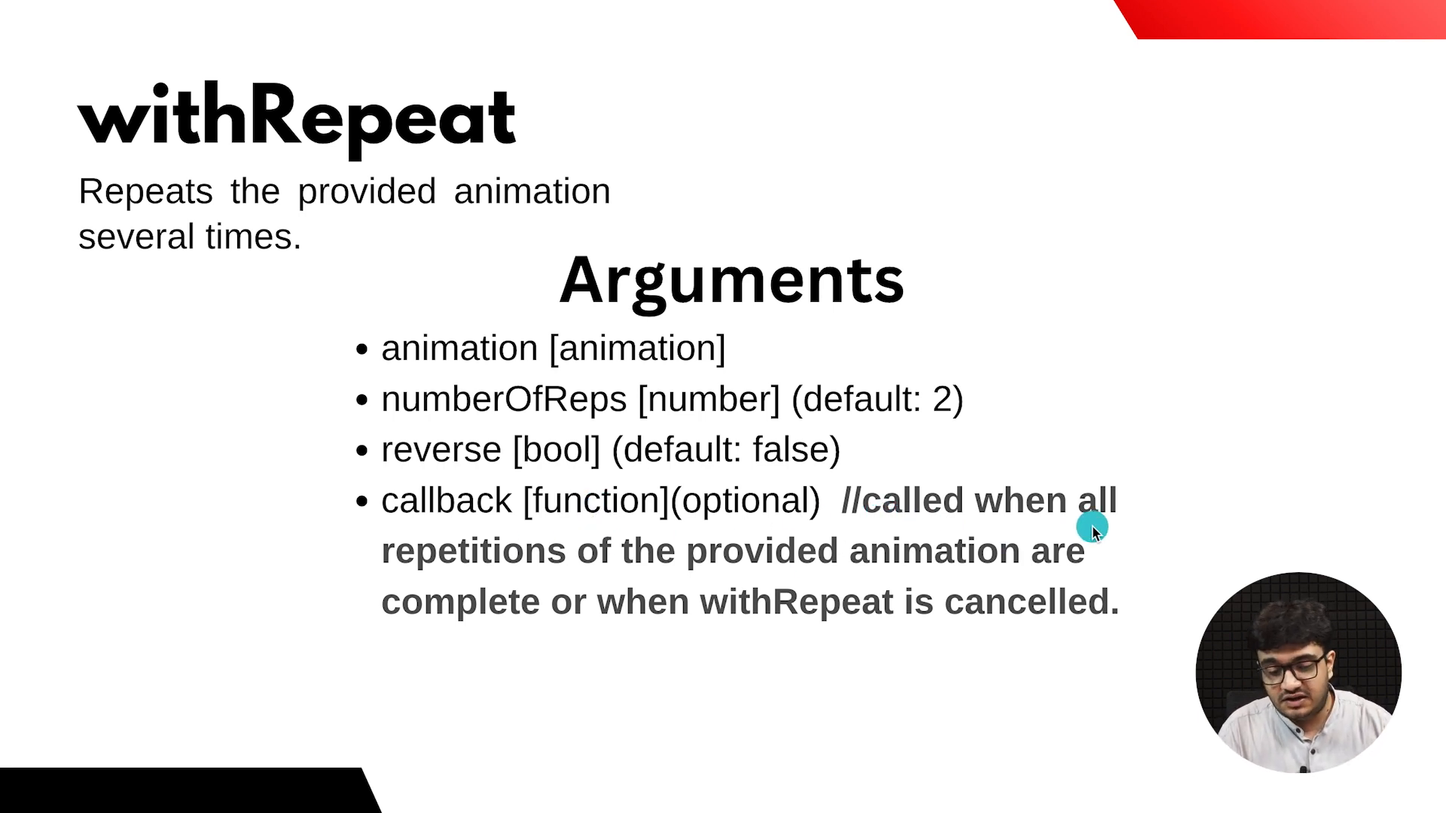
mouse_move(844, 601)
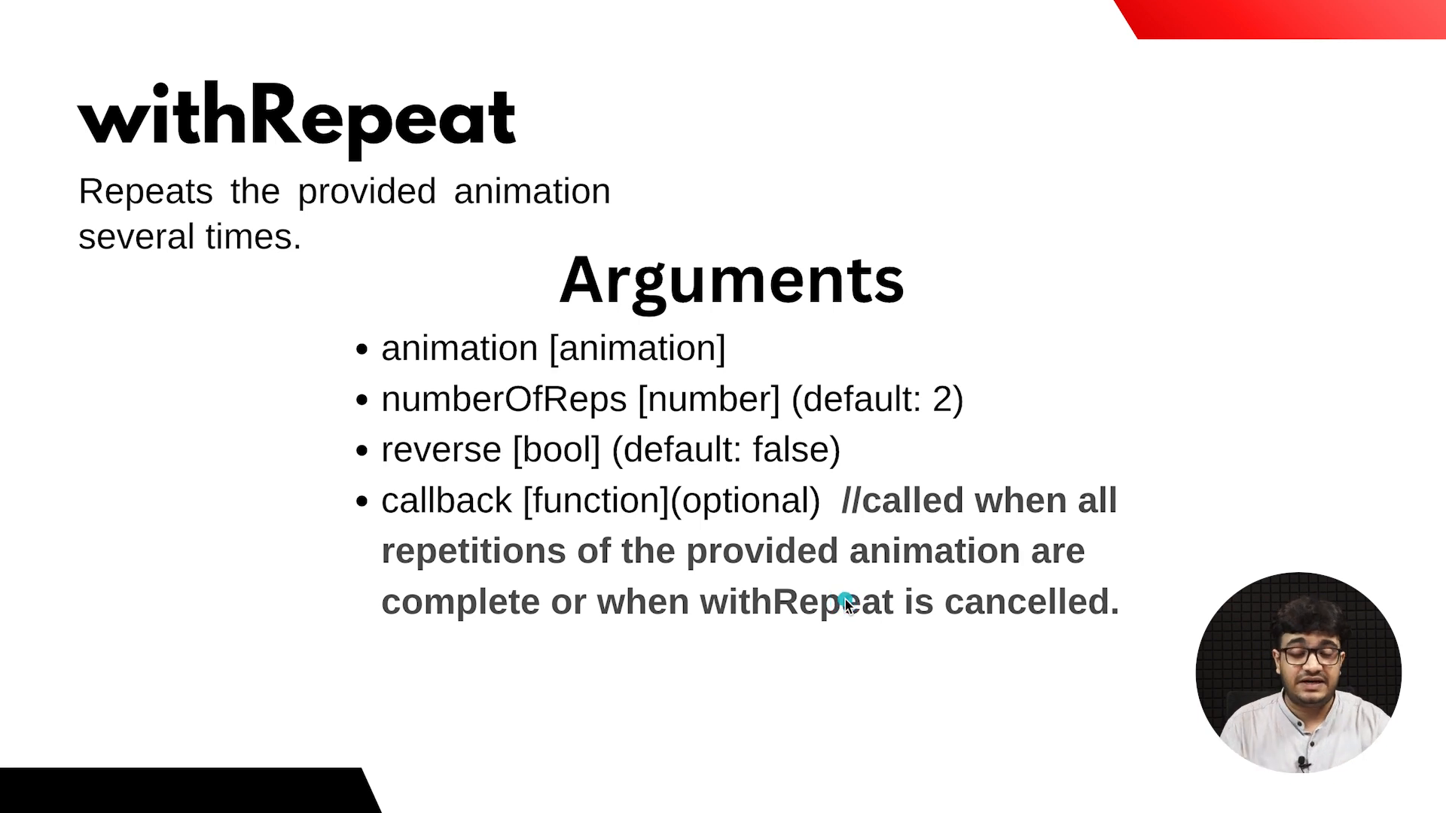
mouse_move(1031, 638)
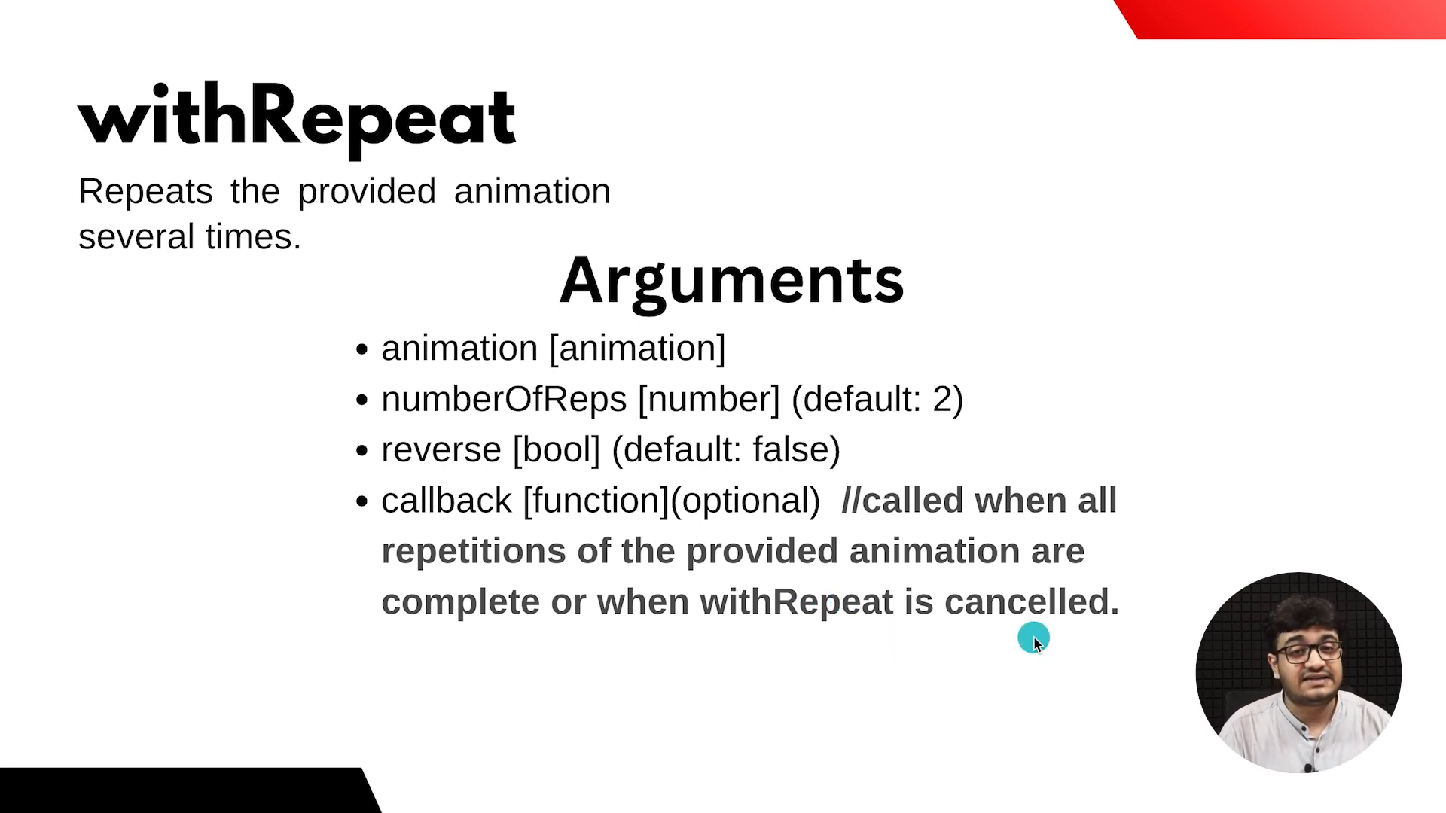
mouse_move(1038, 645)
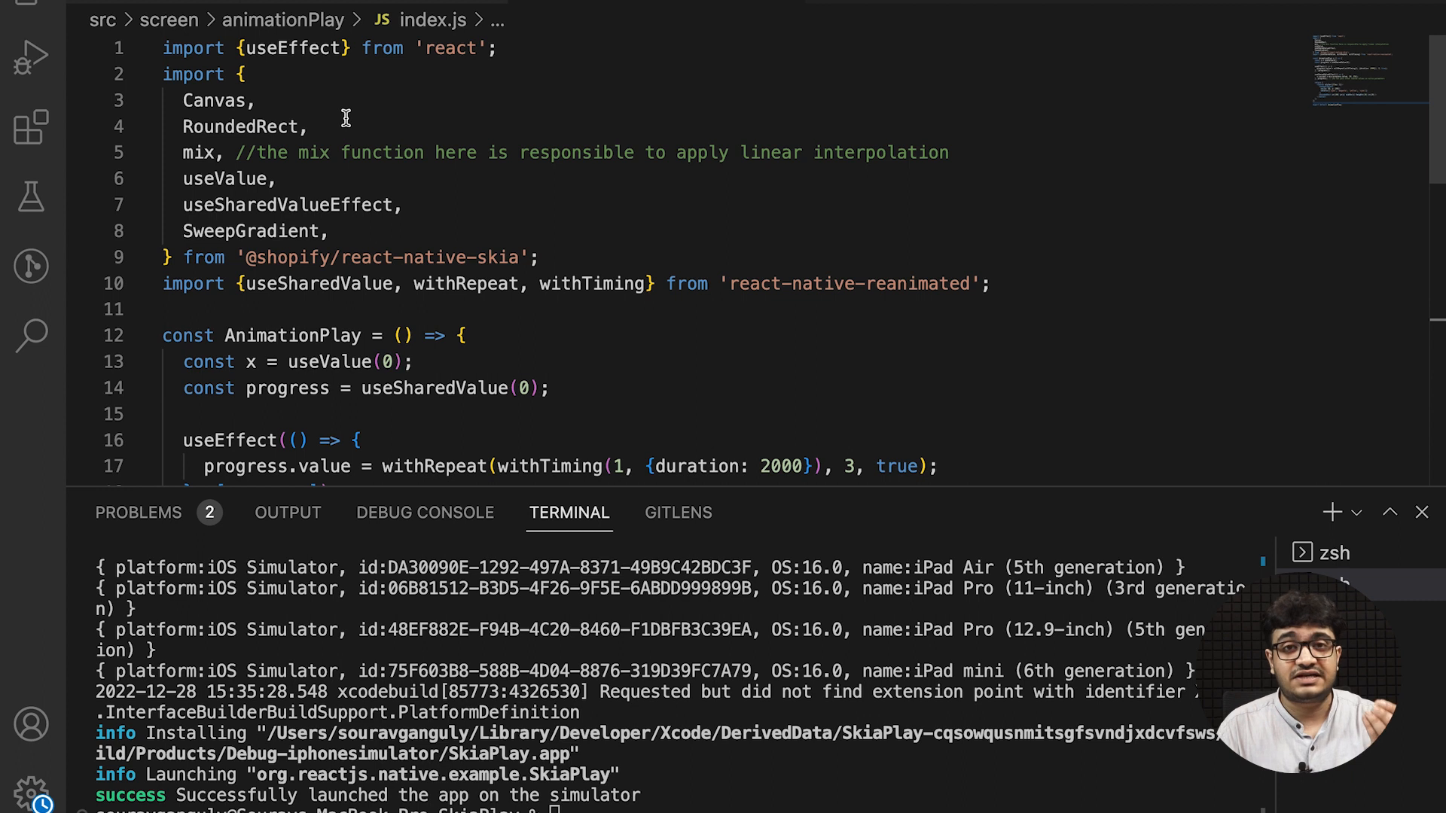
mouse_move(180, 101)
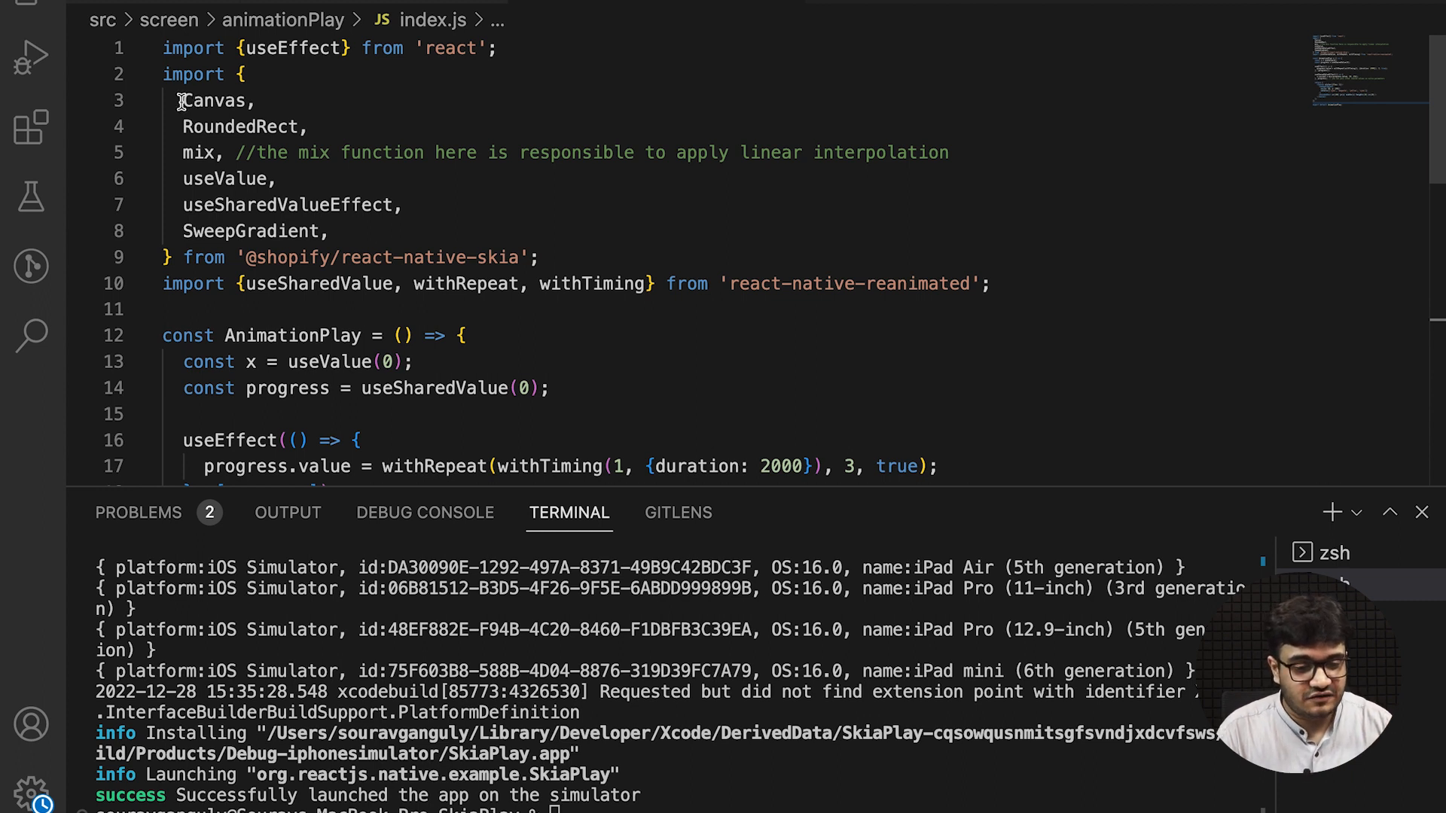
double_click(214, 100)
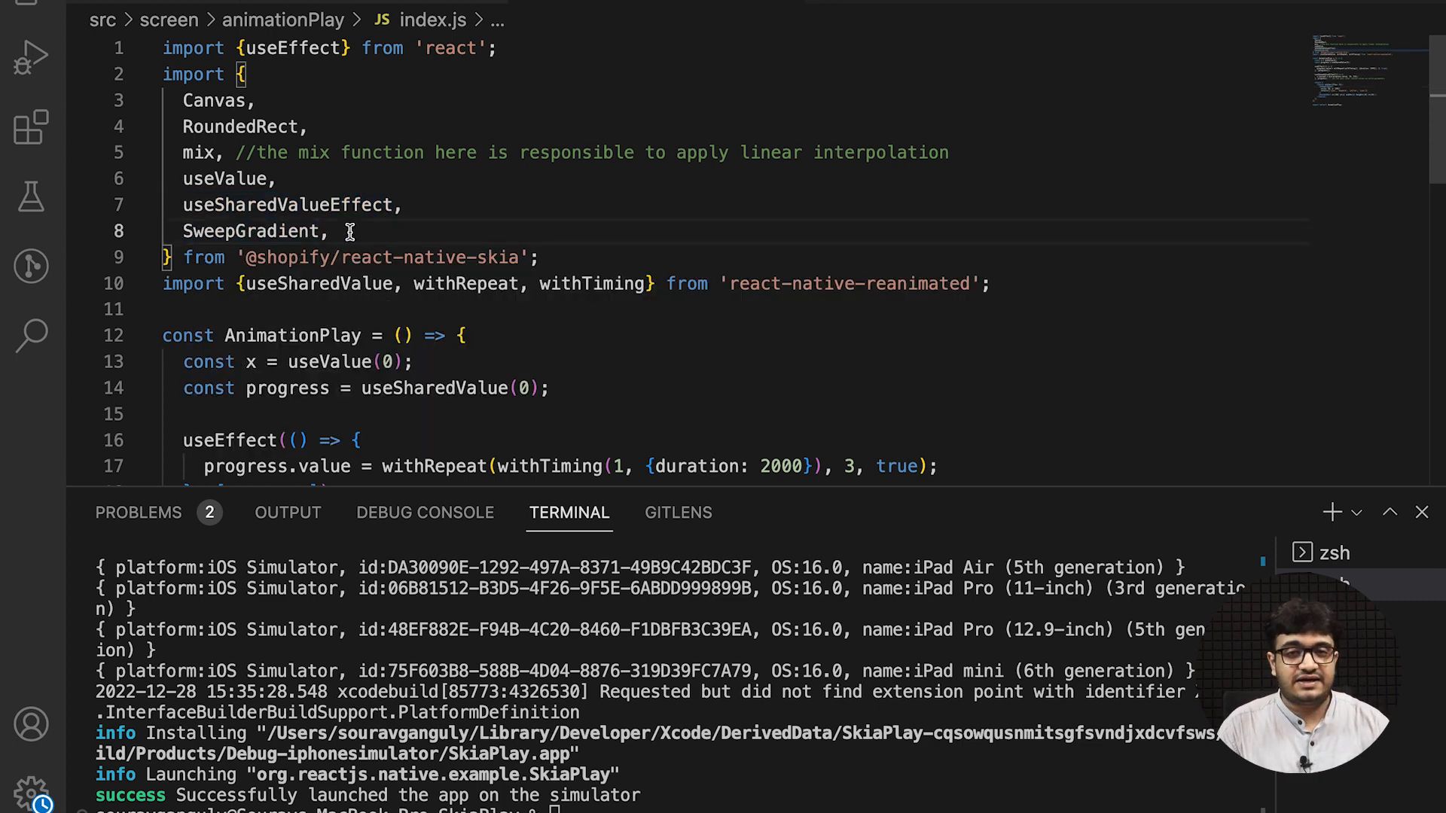
scroll(down, 3)
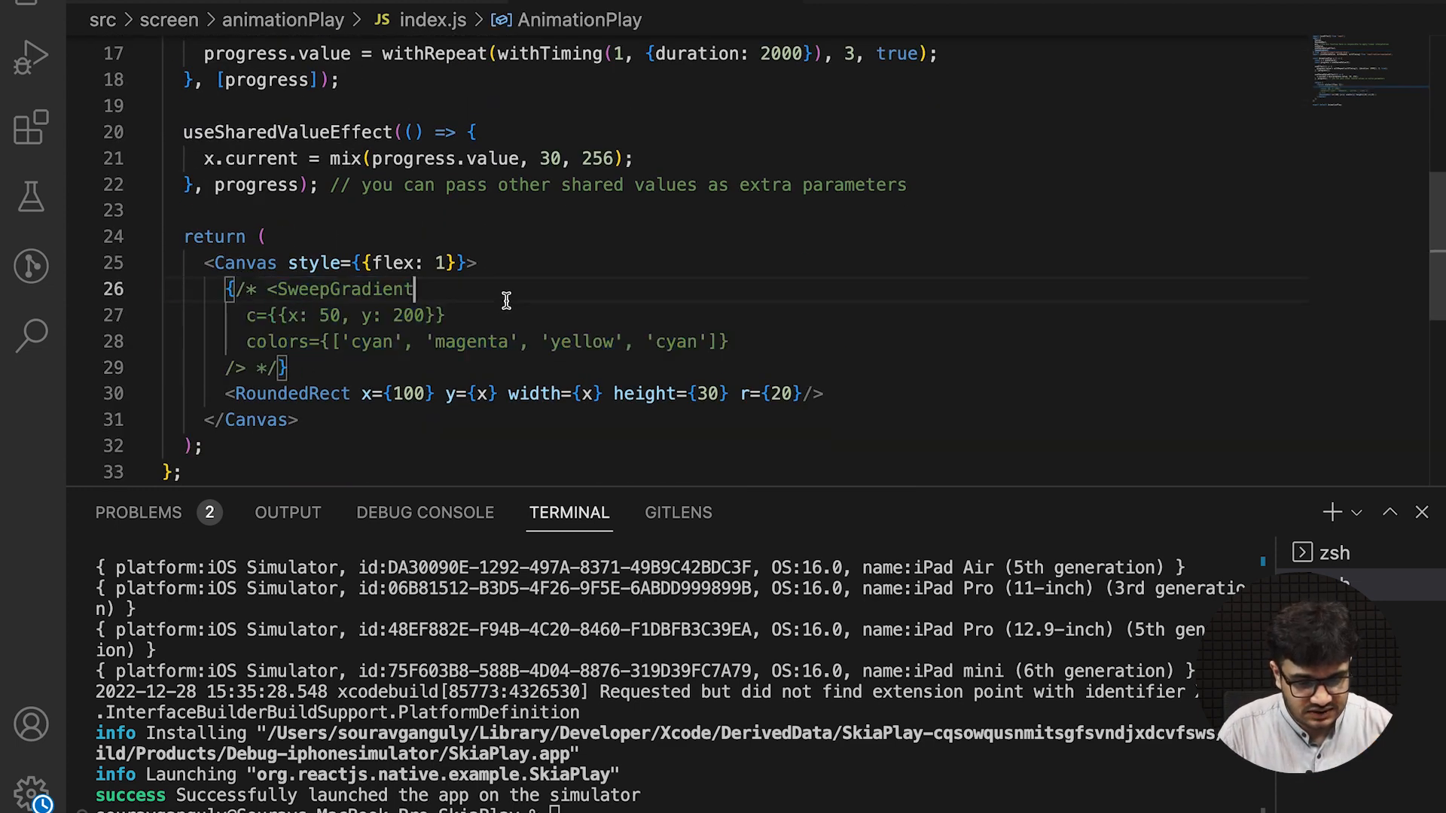
scroll(down, 3)
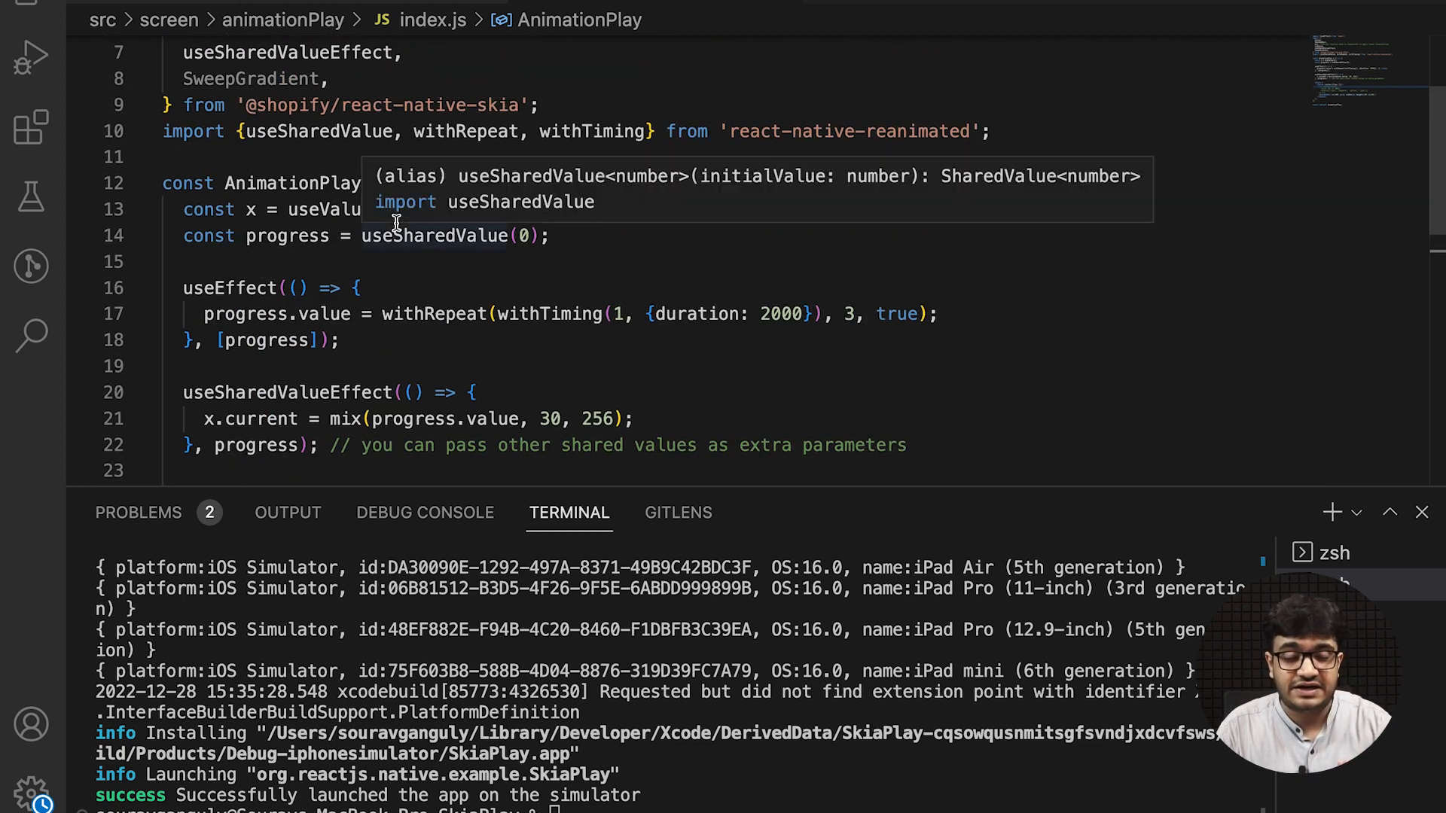
mouse_move(261, 182)
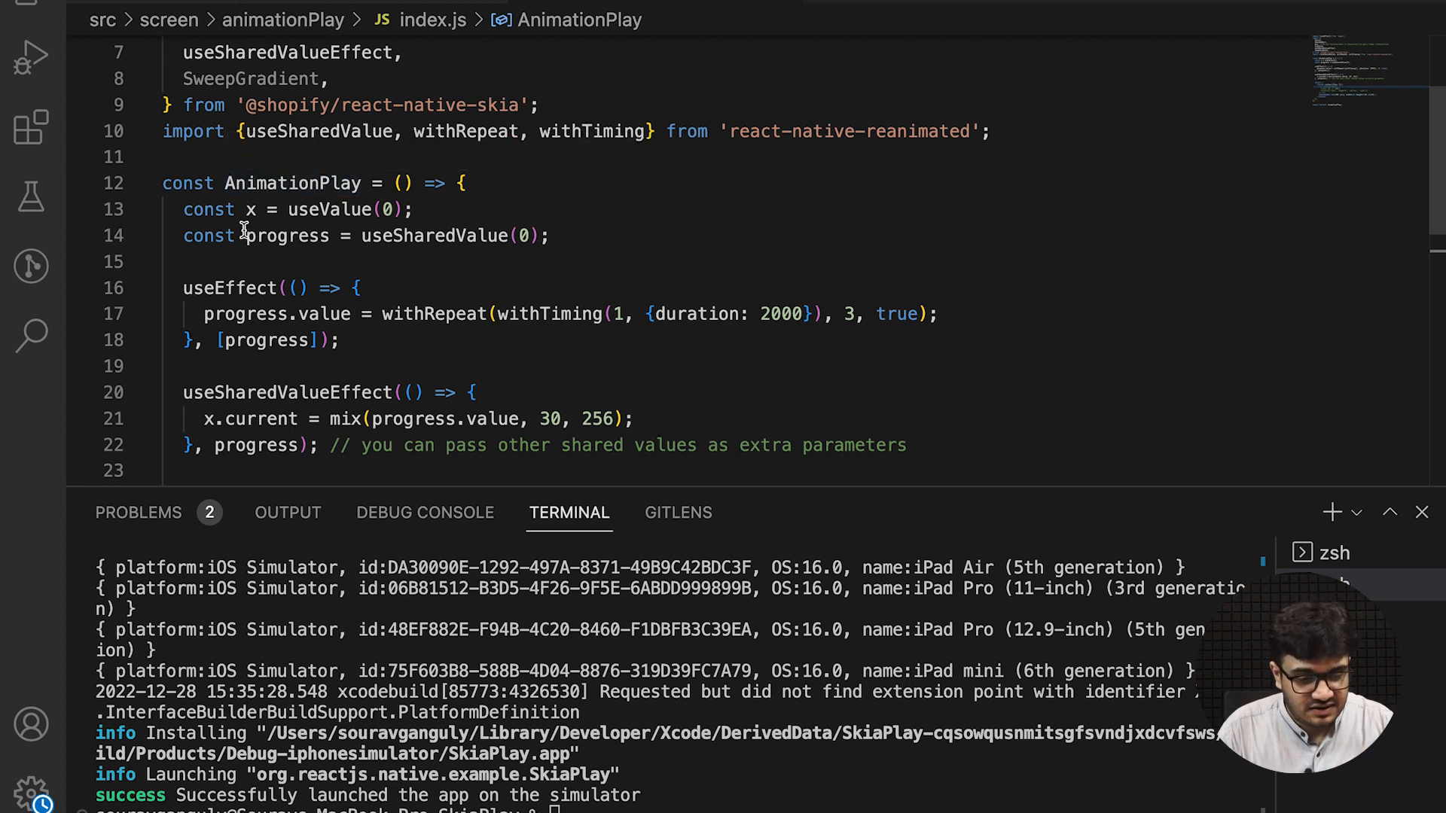
double_click(329, 209)
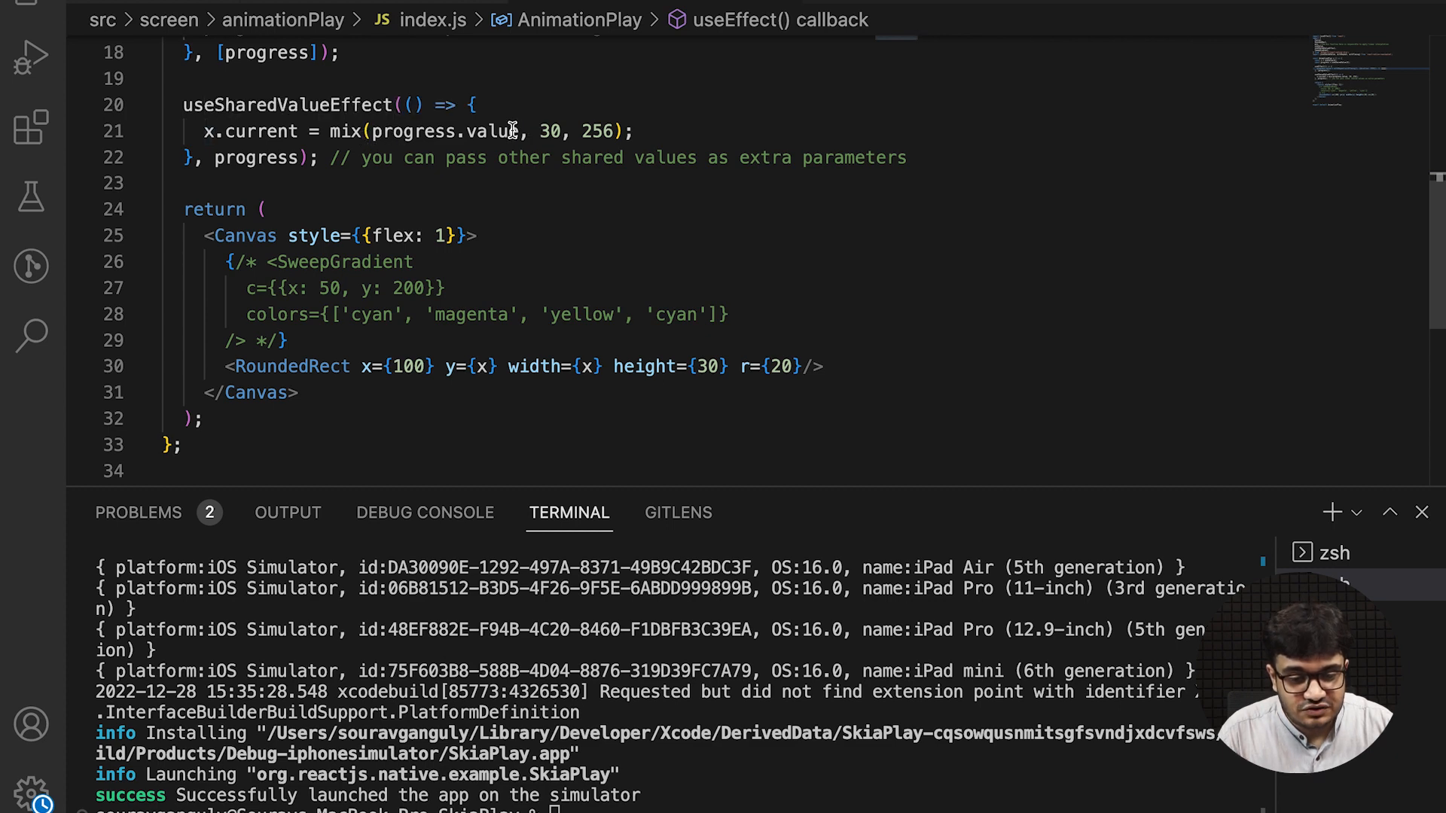
Highlight the progress.value argument of the mix call on line 21 and review the surrounding code
double_click(445, 132)
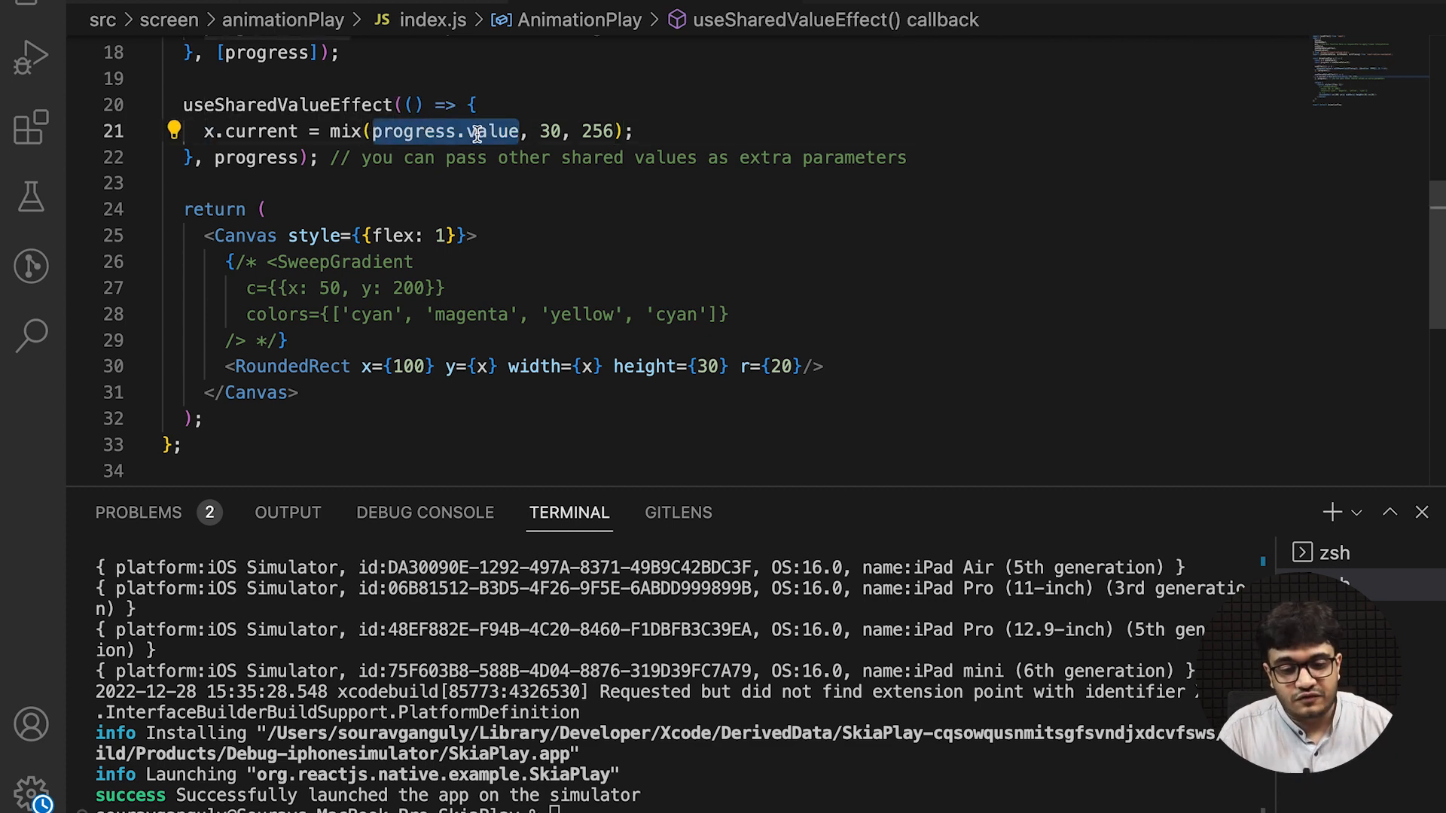
scroll(up, 3)
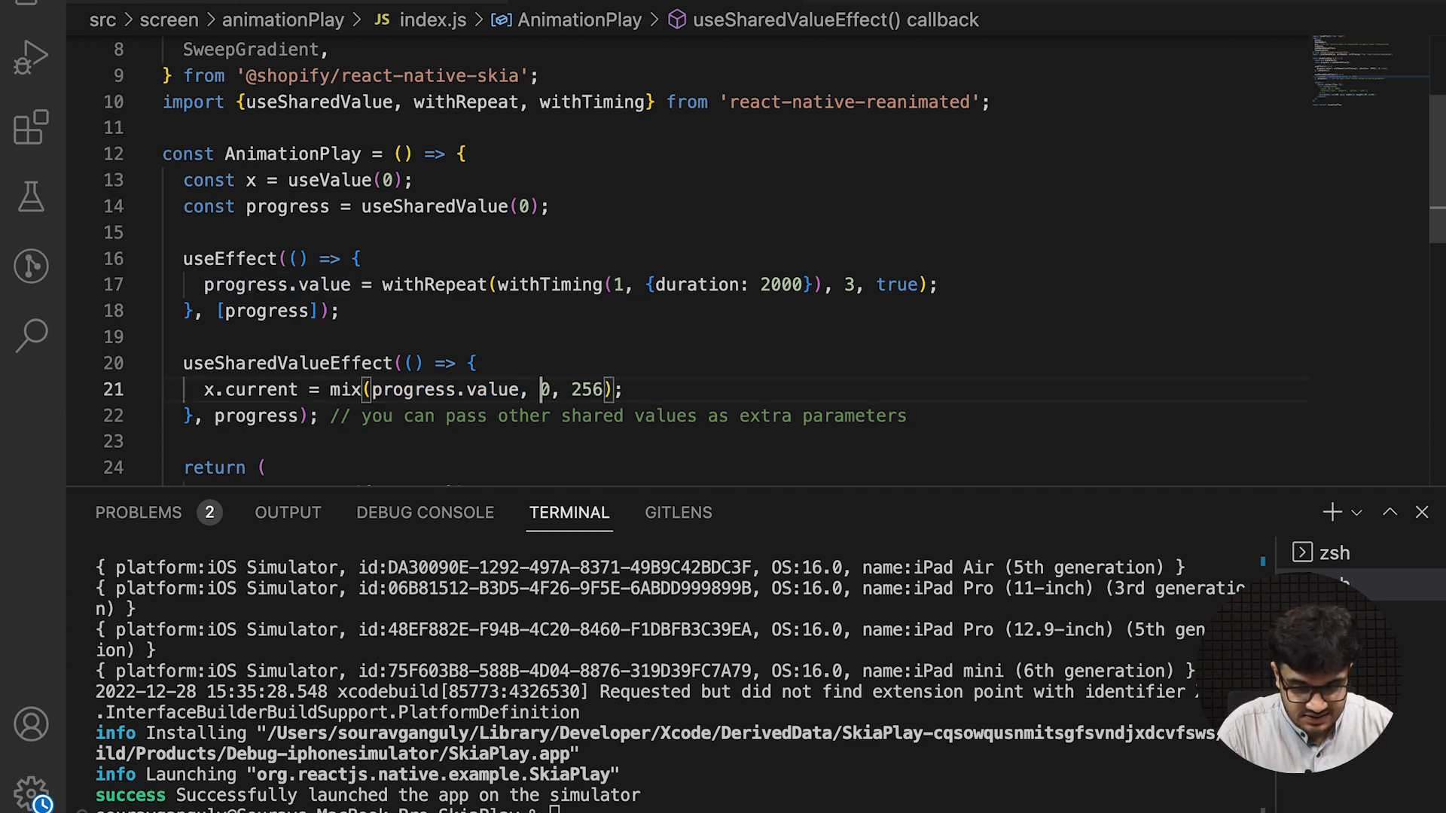
scroll(down, 3)
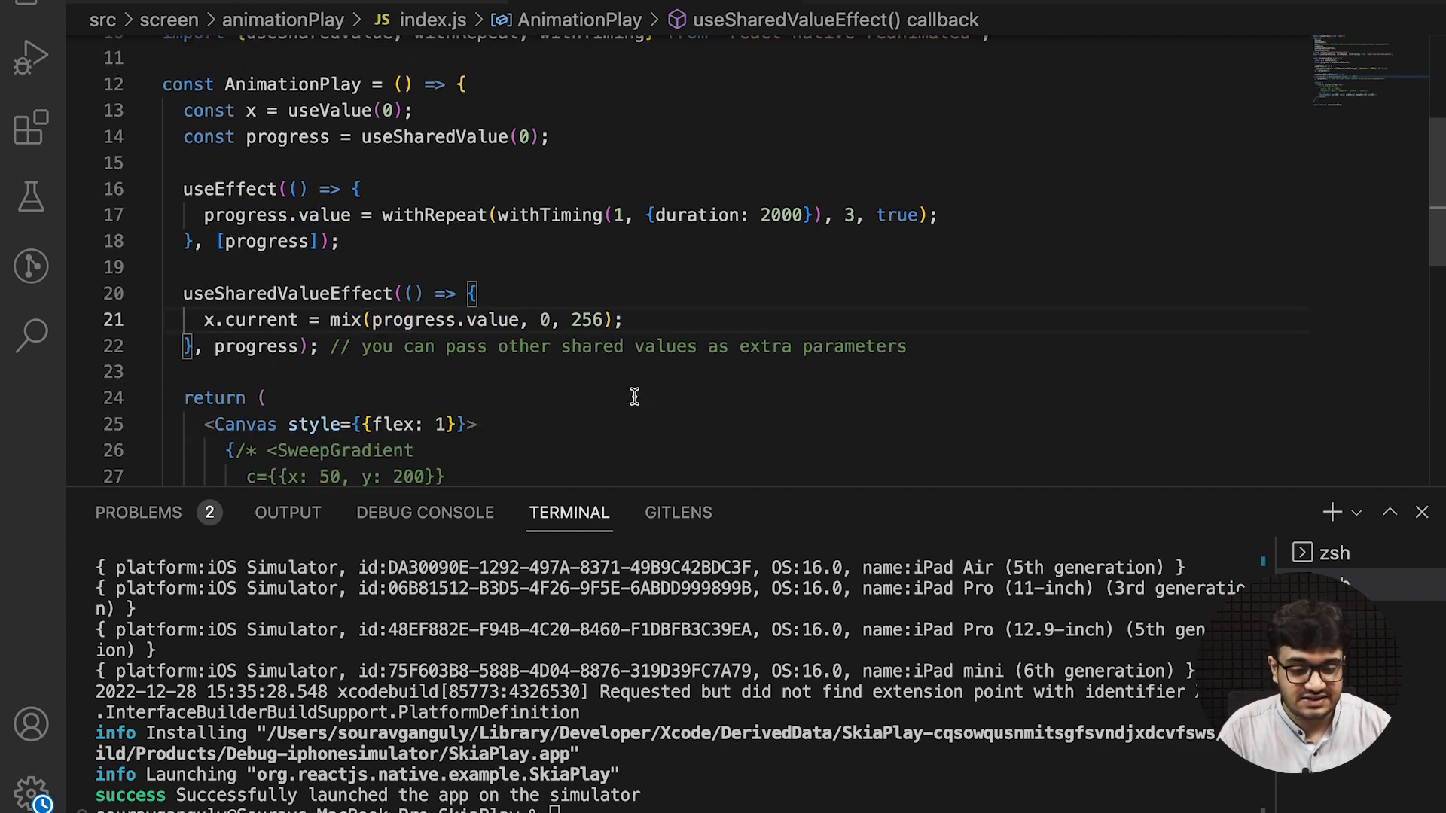
scroll(down, 3)
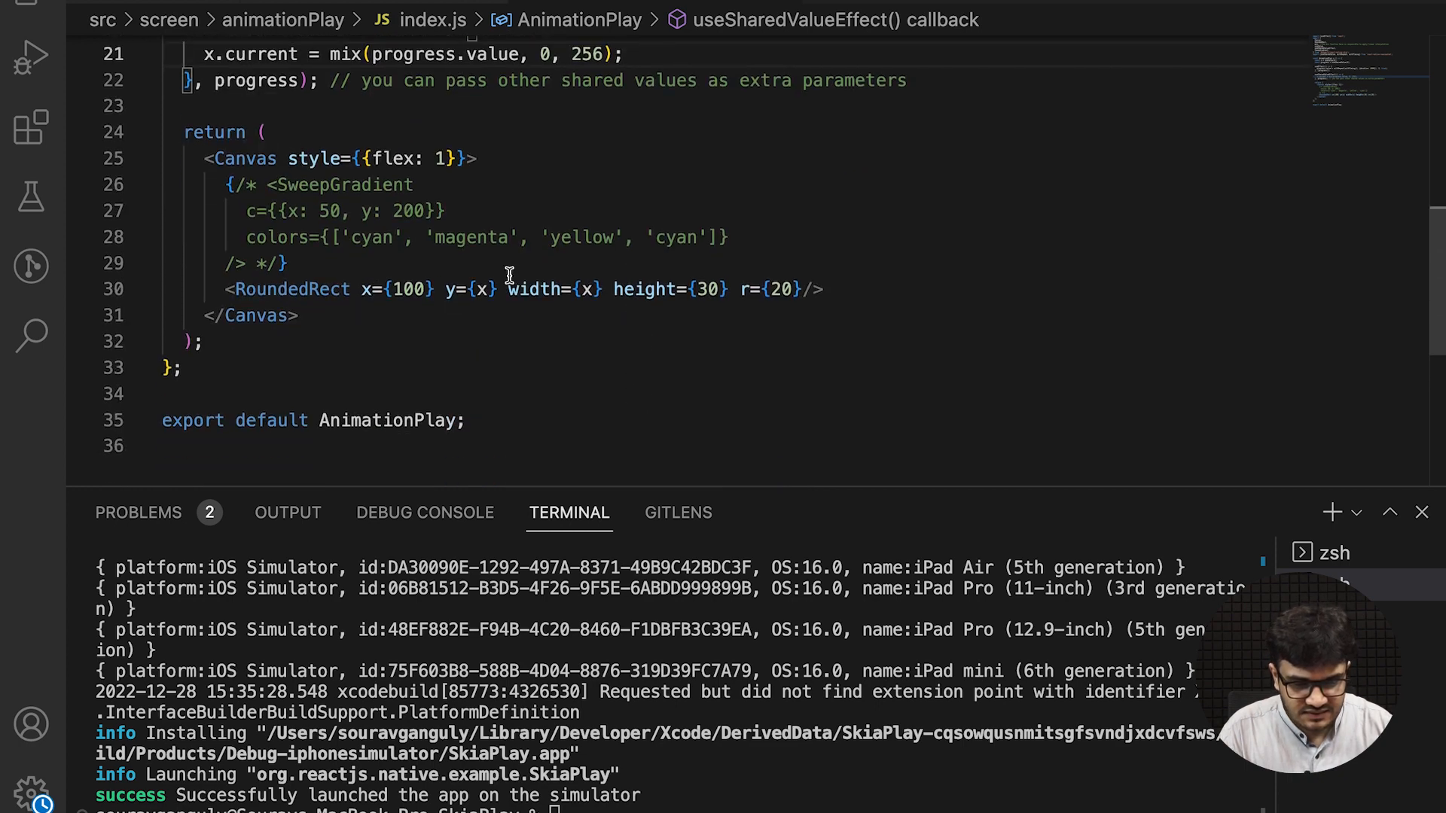
scroll(up, 3)
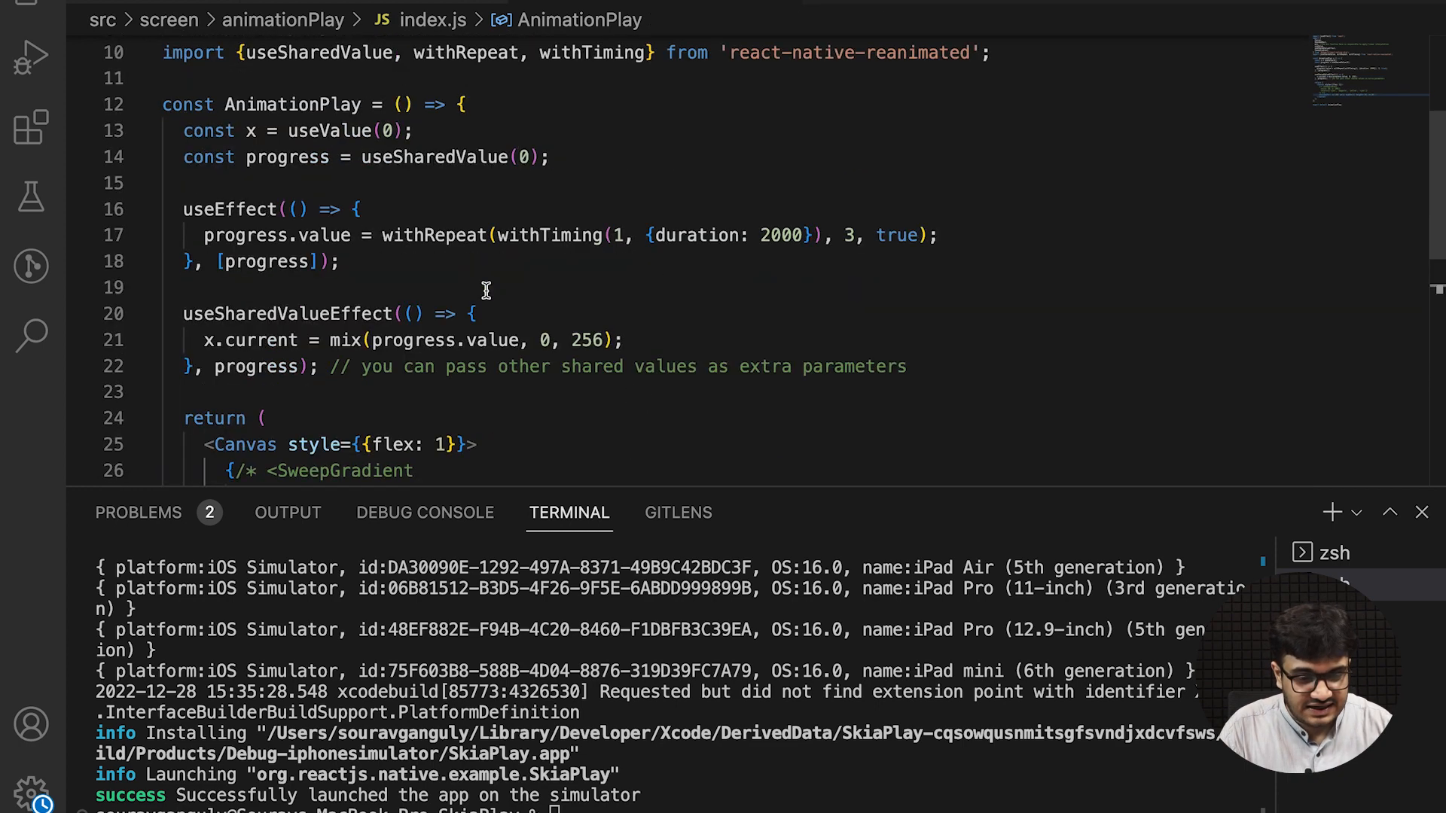
scroll(up, 3)
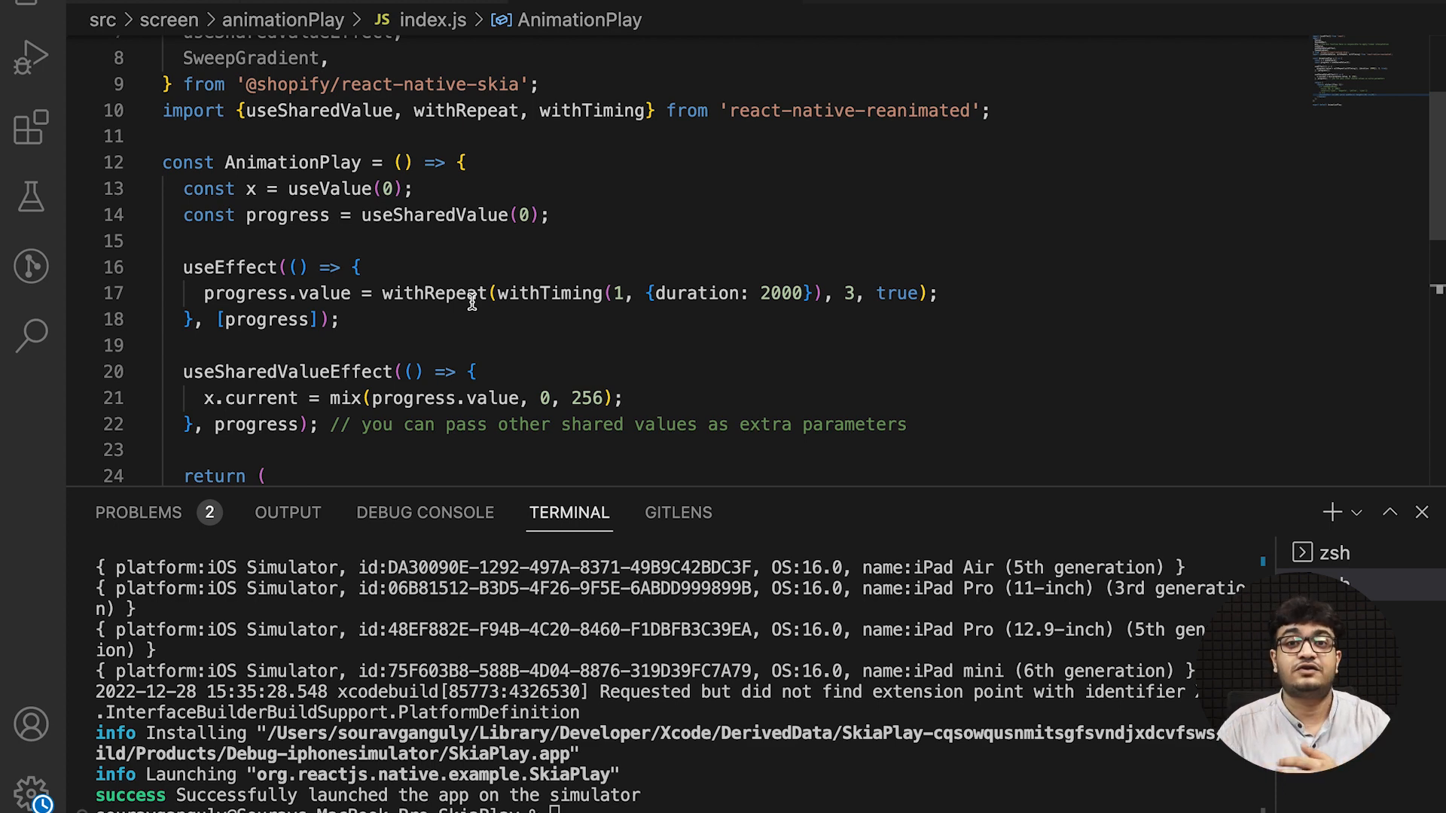
scroll(down, 3)
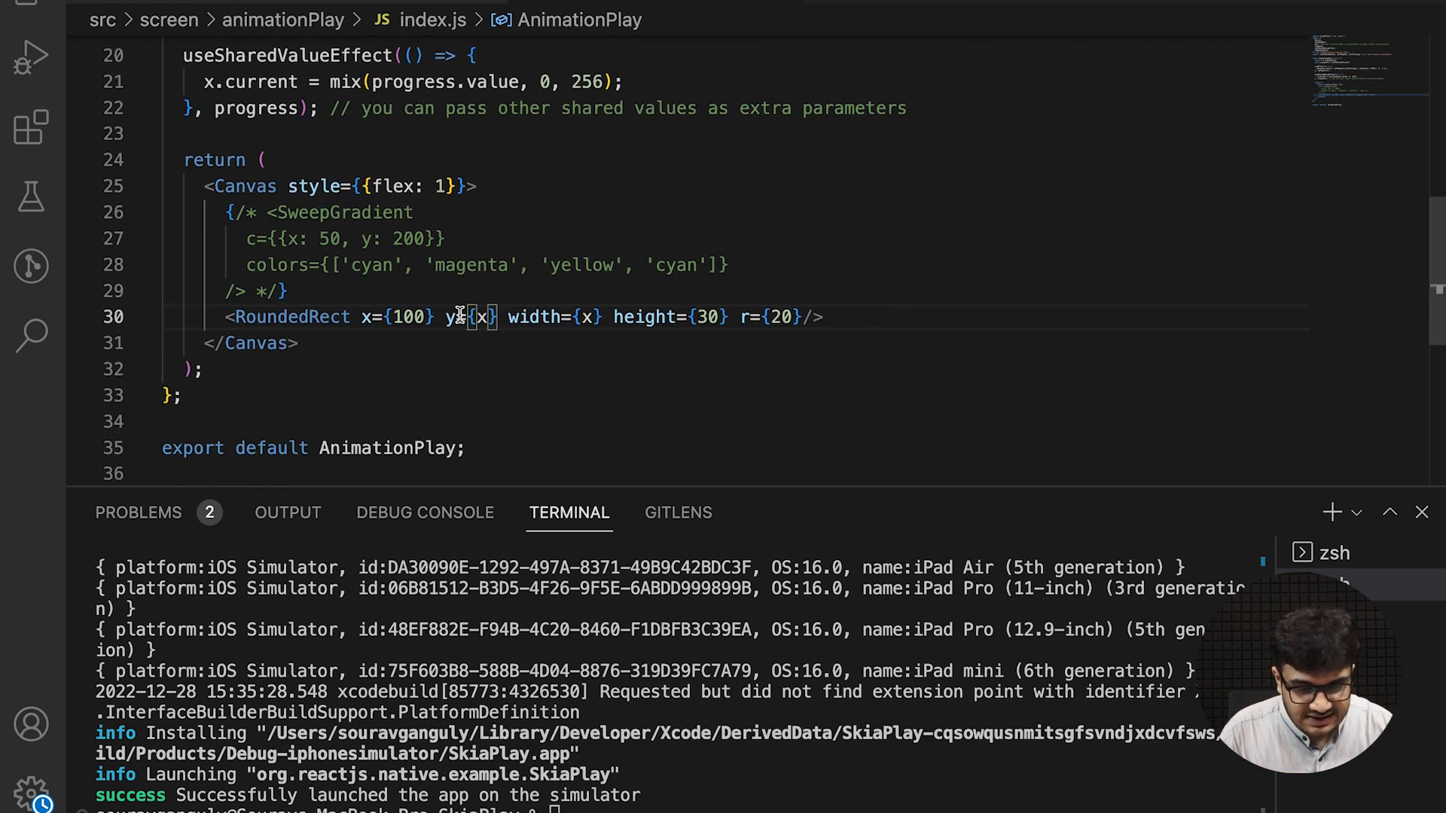
Give the RoundedRect a fixed y of 400 and color="red"
key(Backspace)
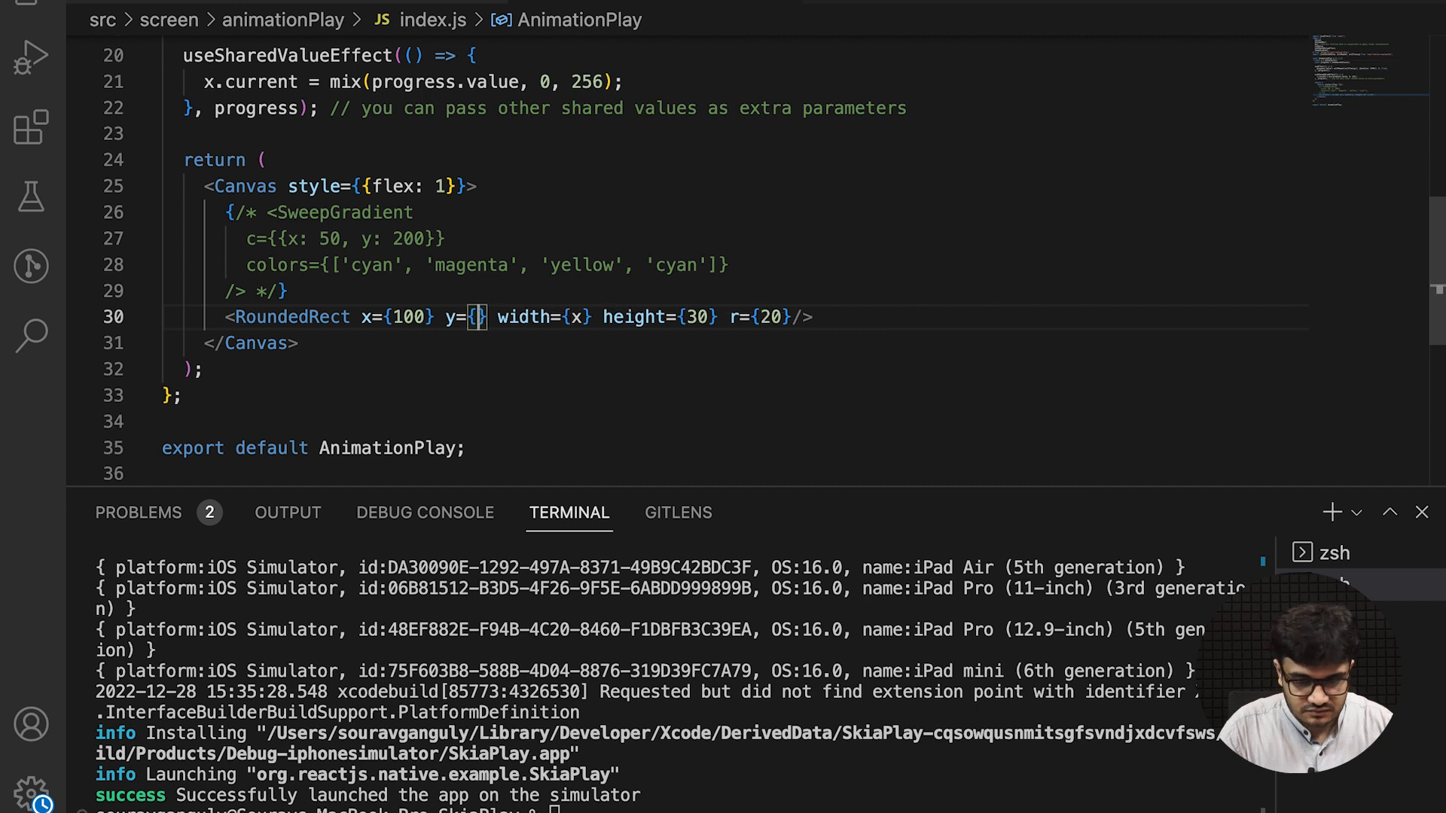
text(400)
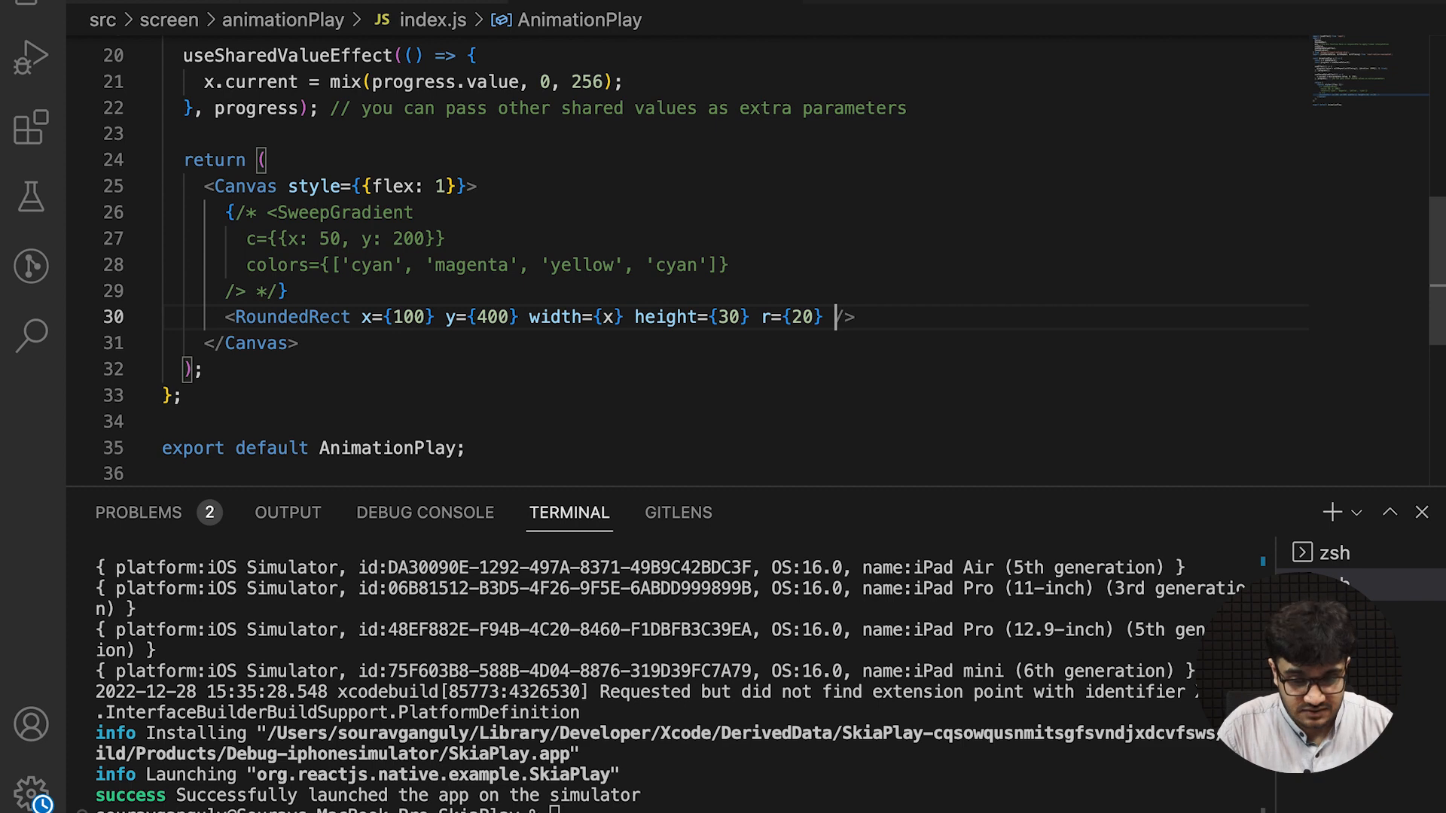
text(color=)
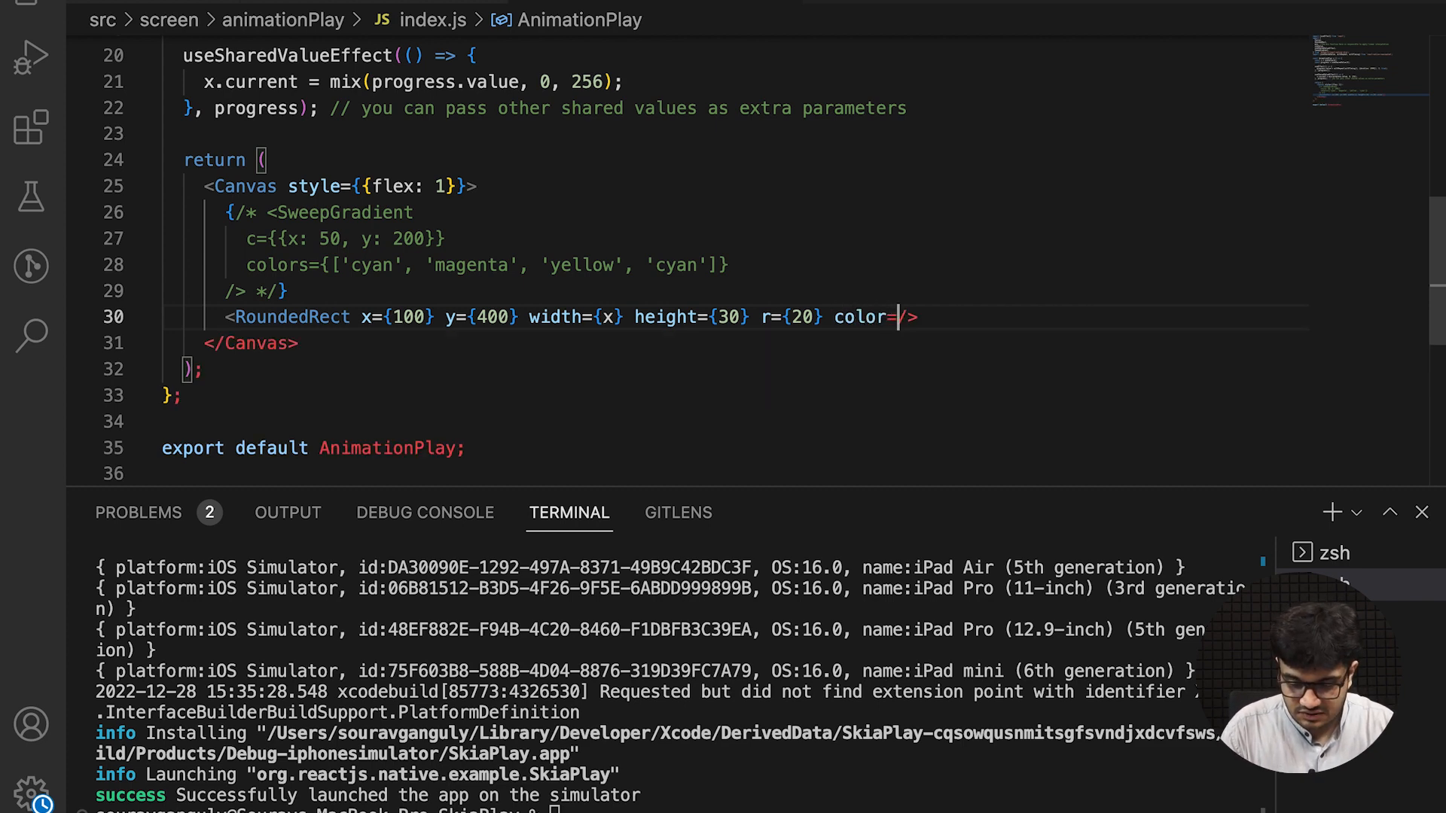
text("red")
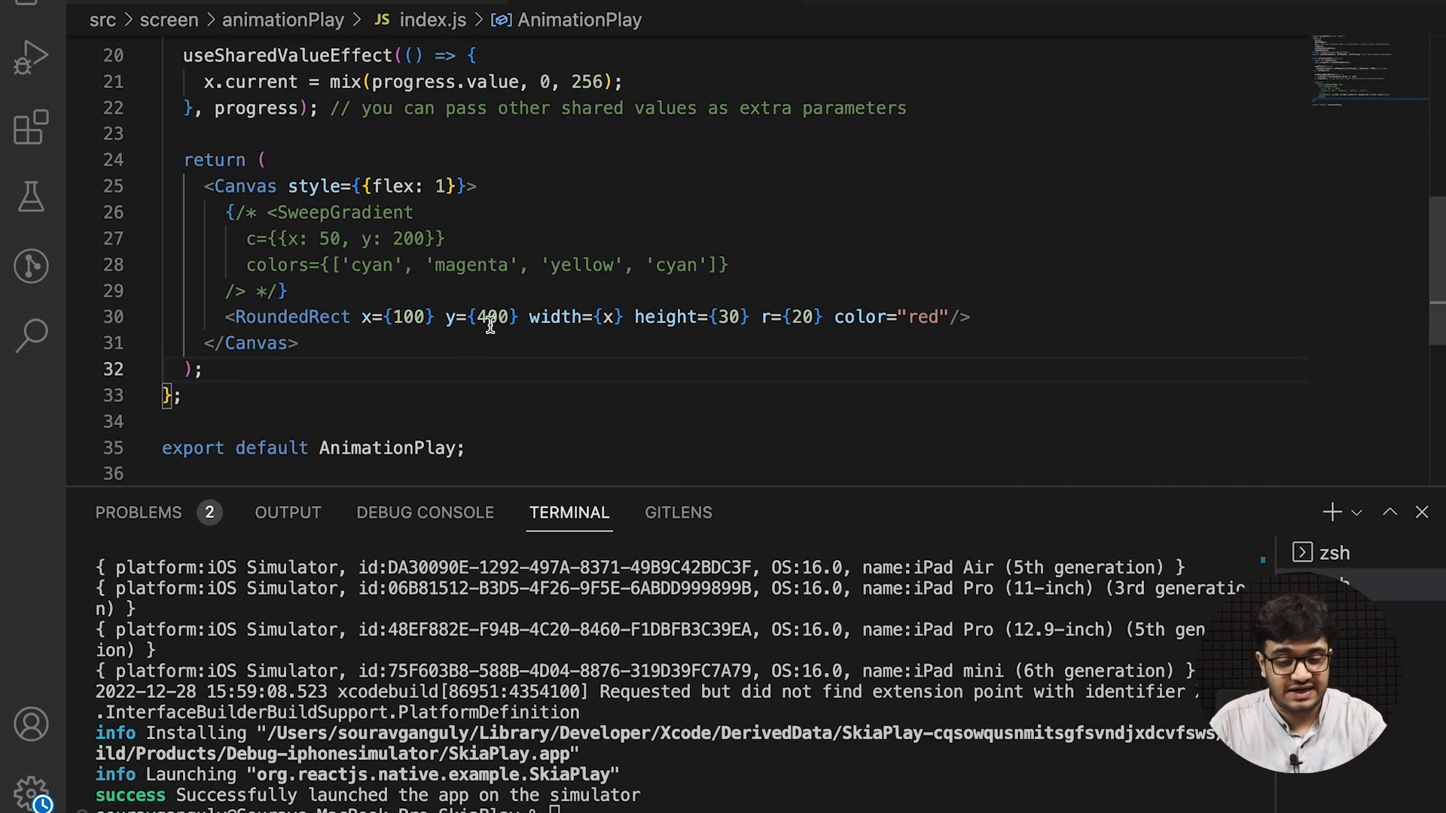
Edit the RoundedRect position so x is 100 and y is driven by x
double_click(400, 317)
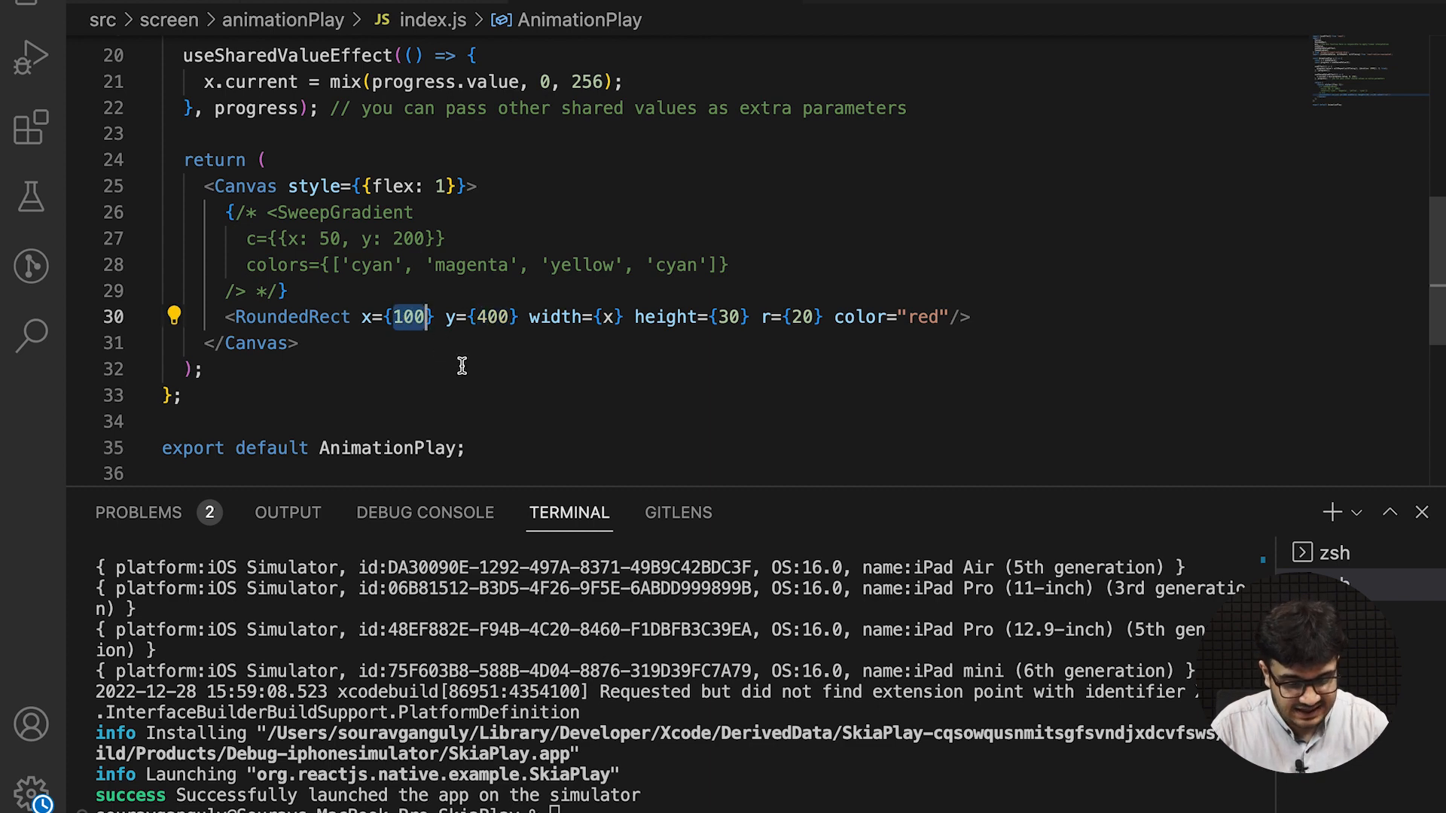
text(x)
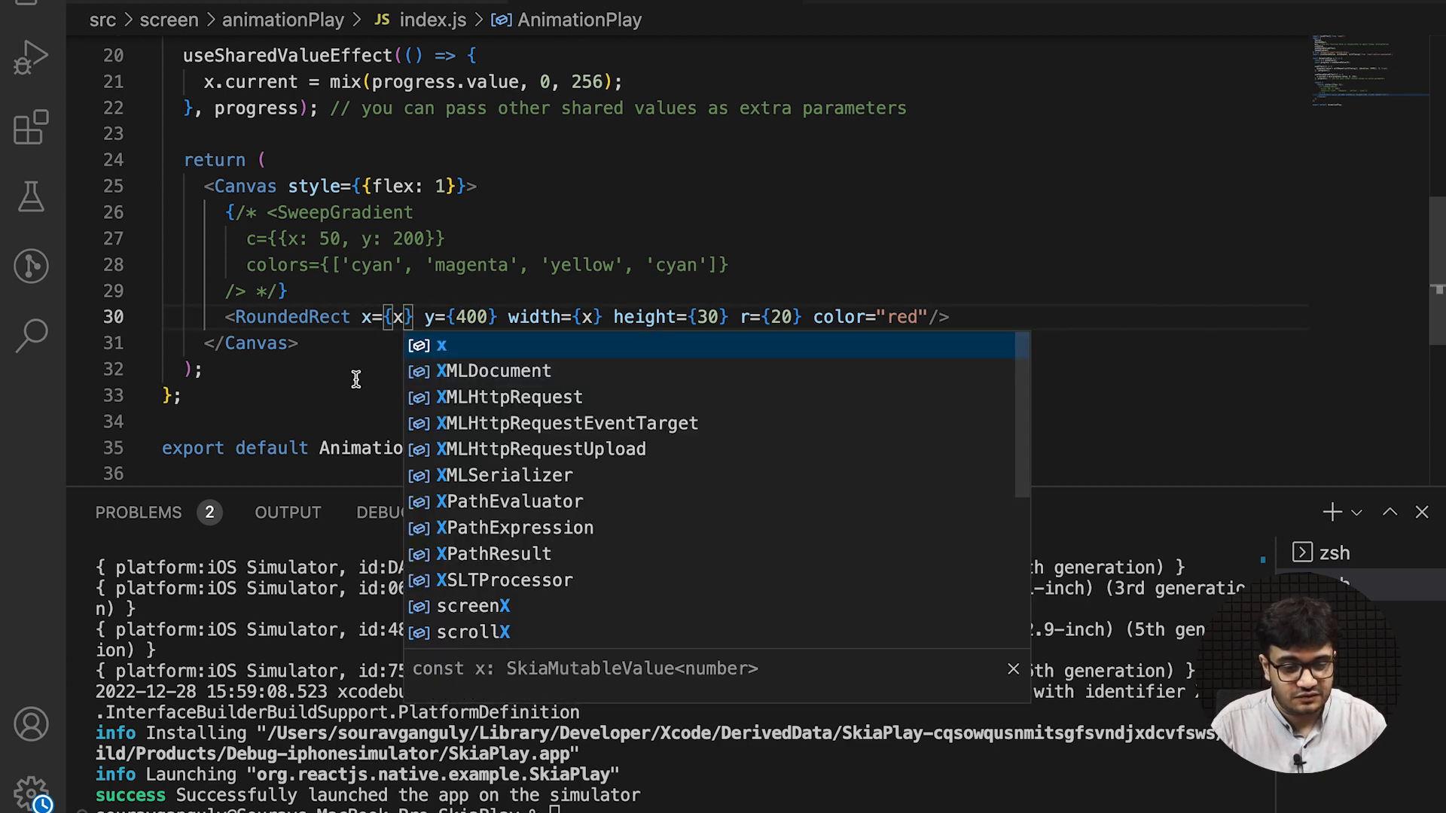
key(Escape)
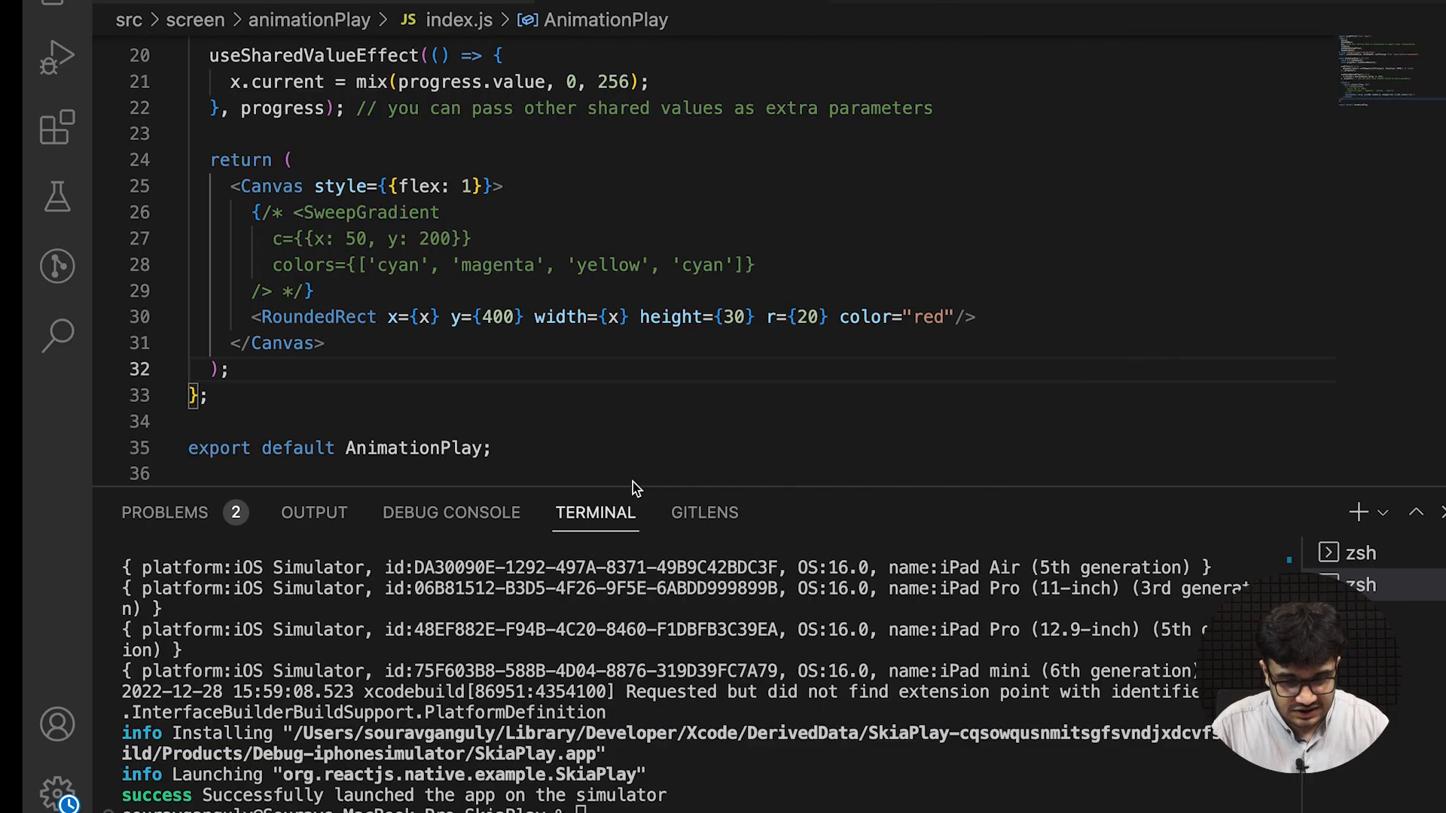
double_click(471, 316)
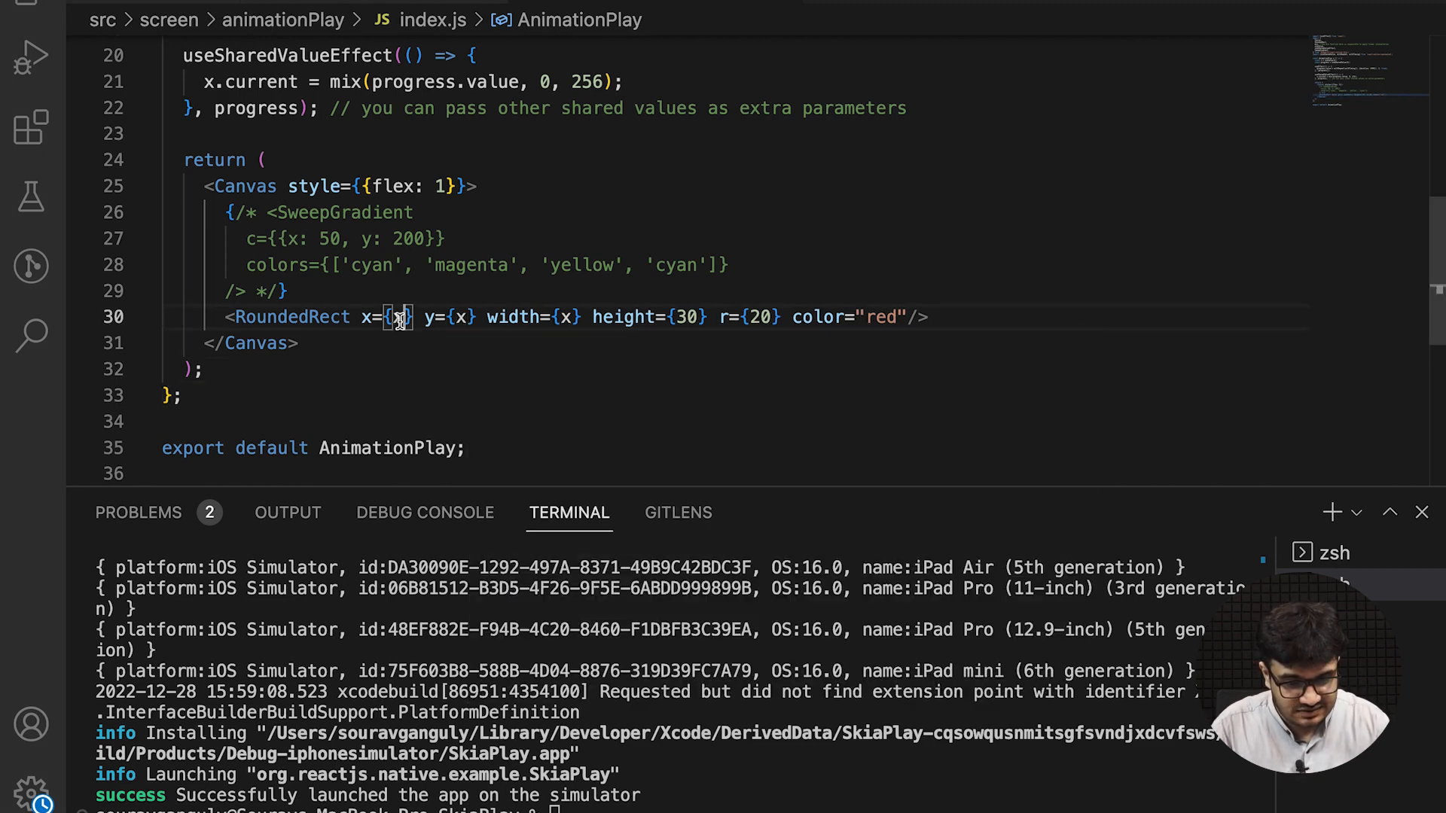
text(100)
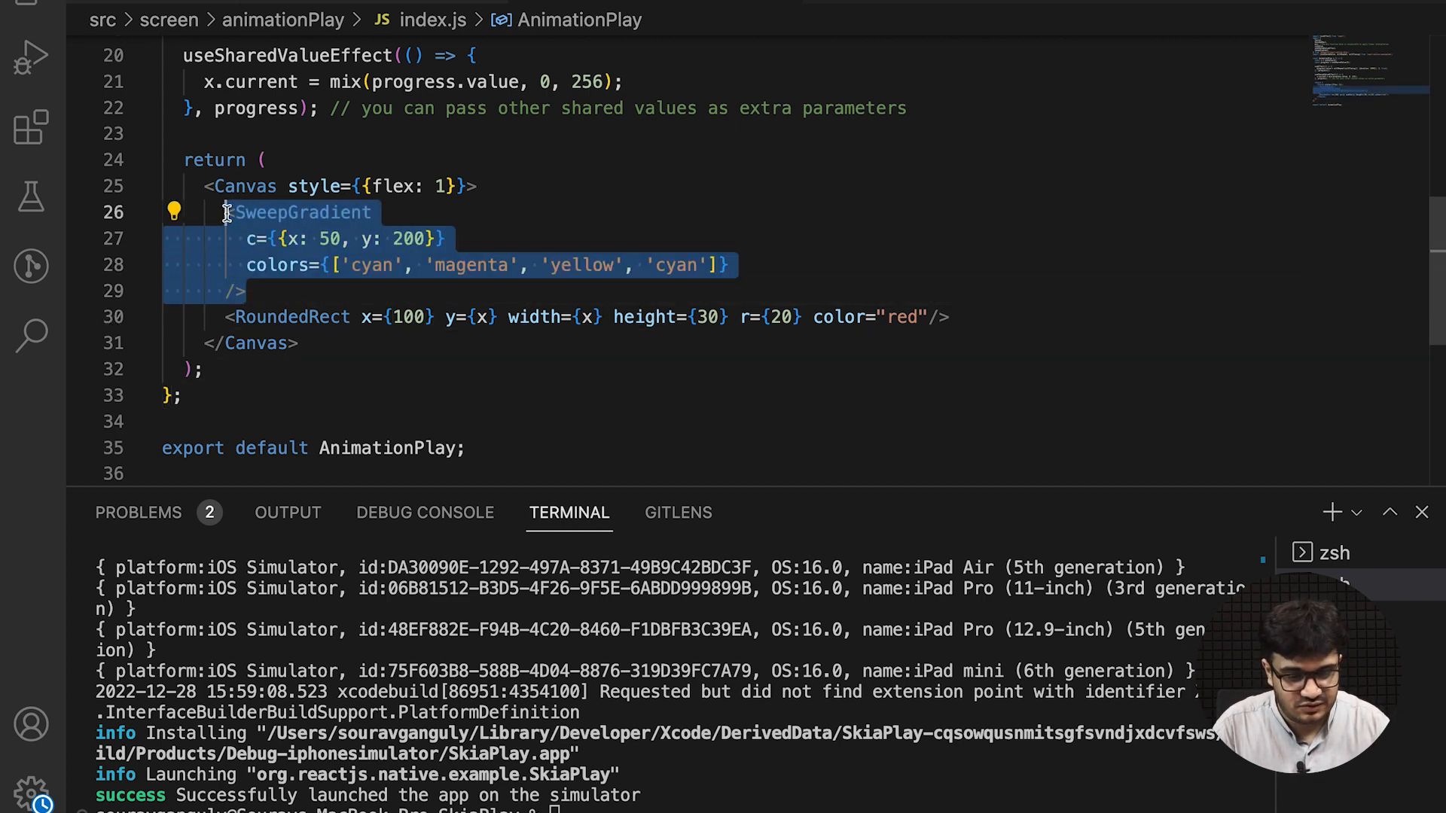
Select and delete the color="red" prop on the RoundedRect
click(383, 369)
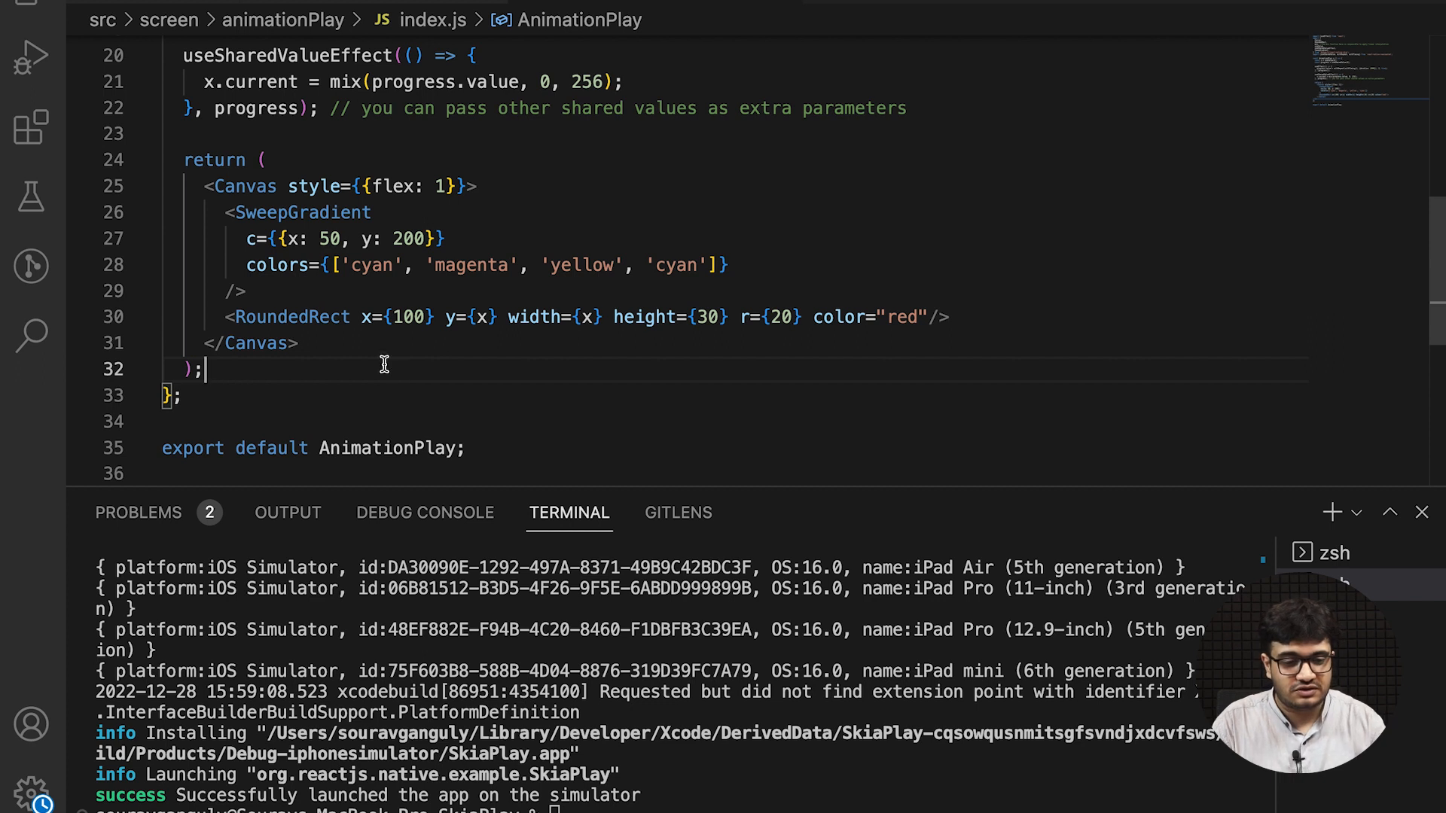
double_click(341, 239)
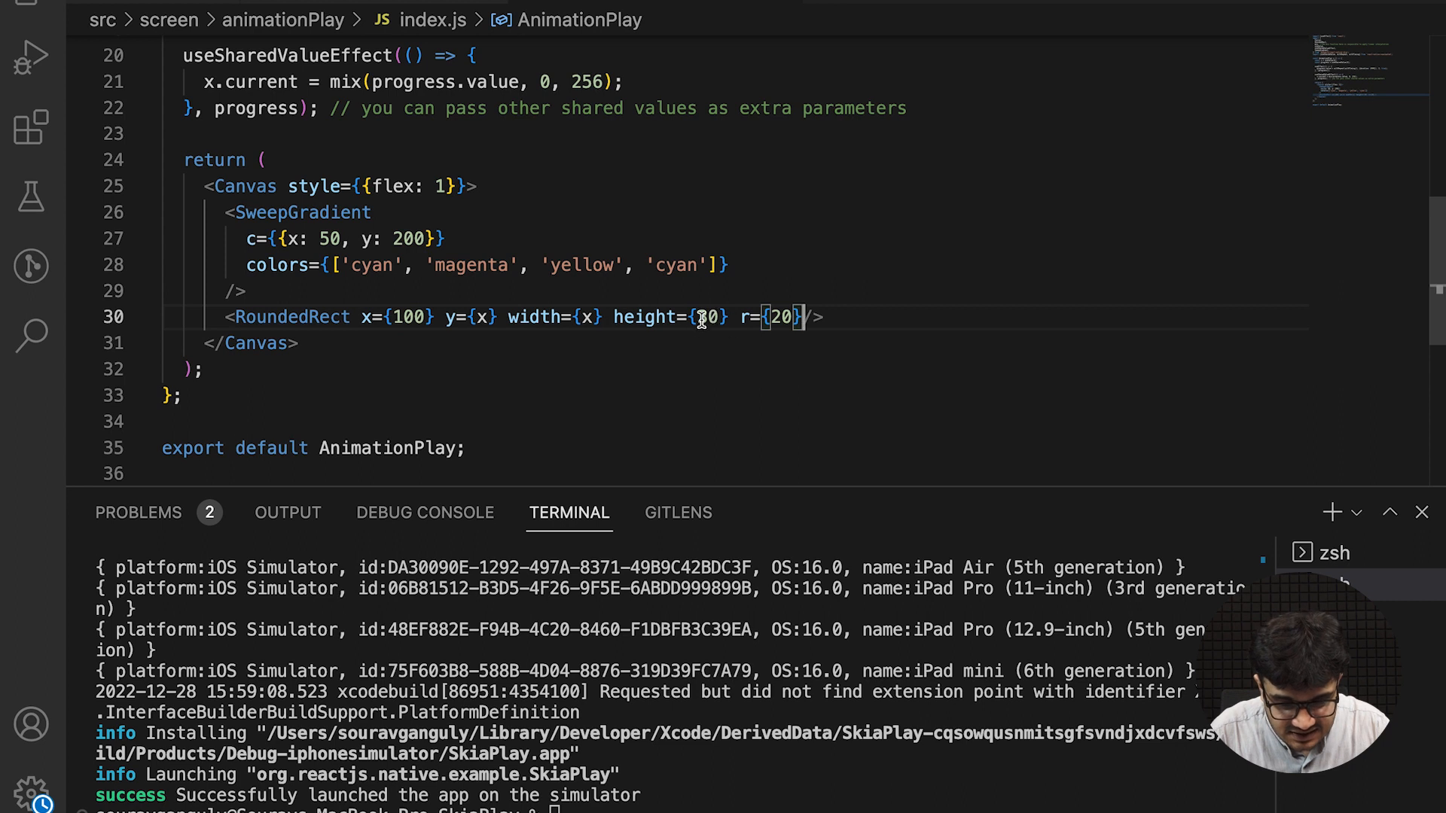
scroll(up, 3)
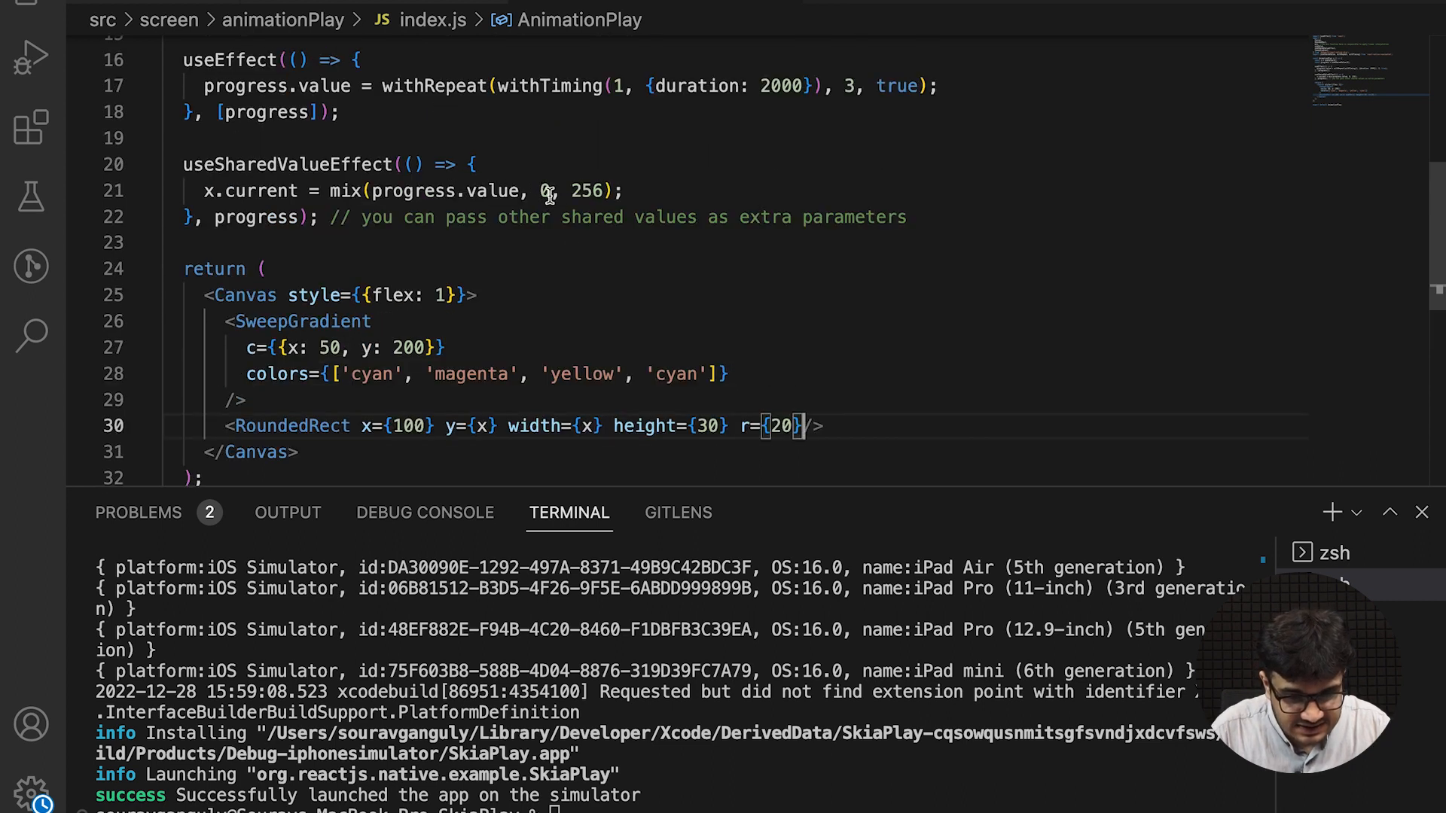
Change the mix start value from 0 to 30 and compare it with height={30}
key(Backspace)
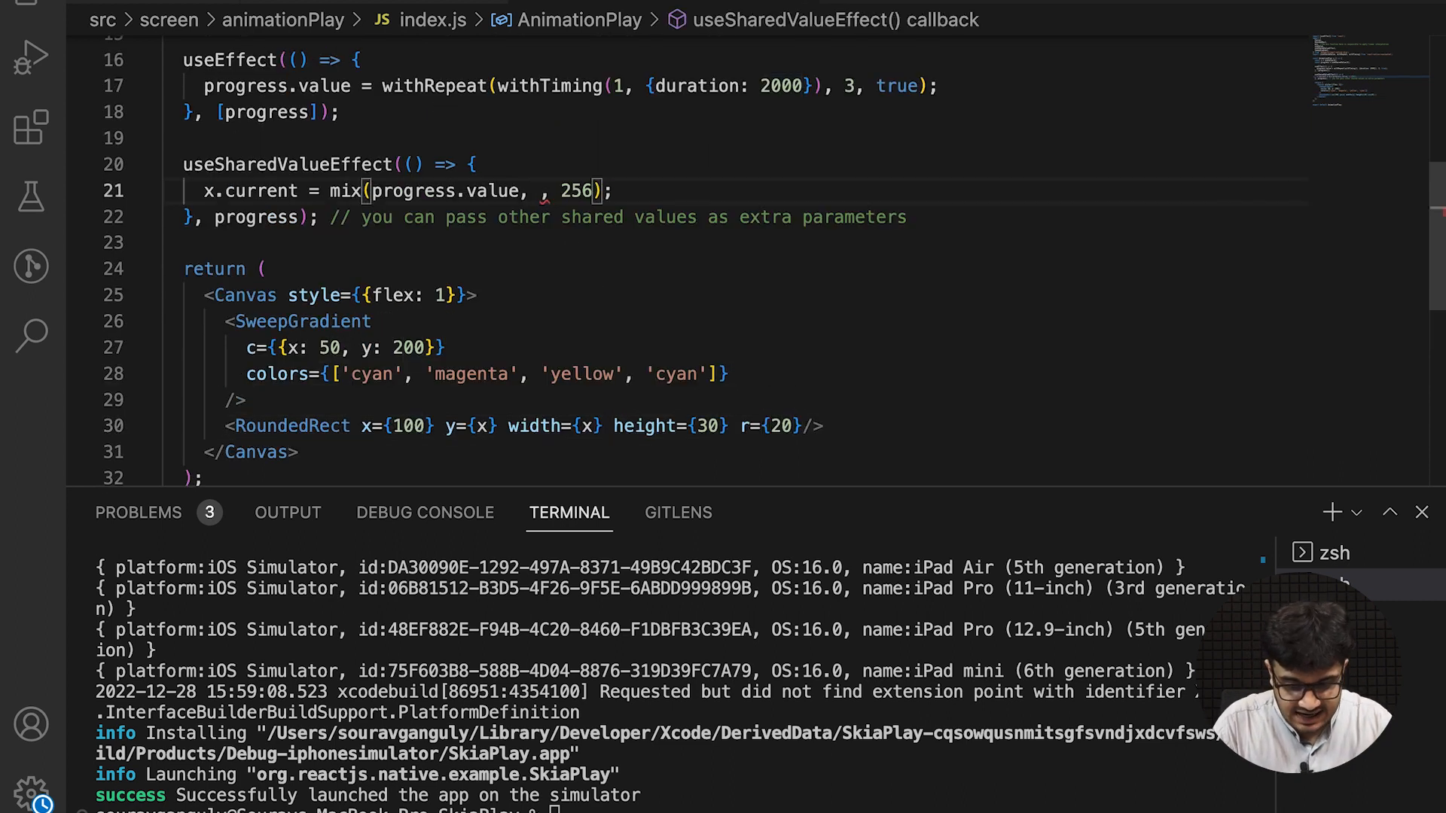
text(30)
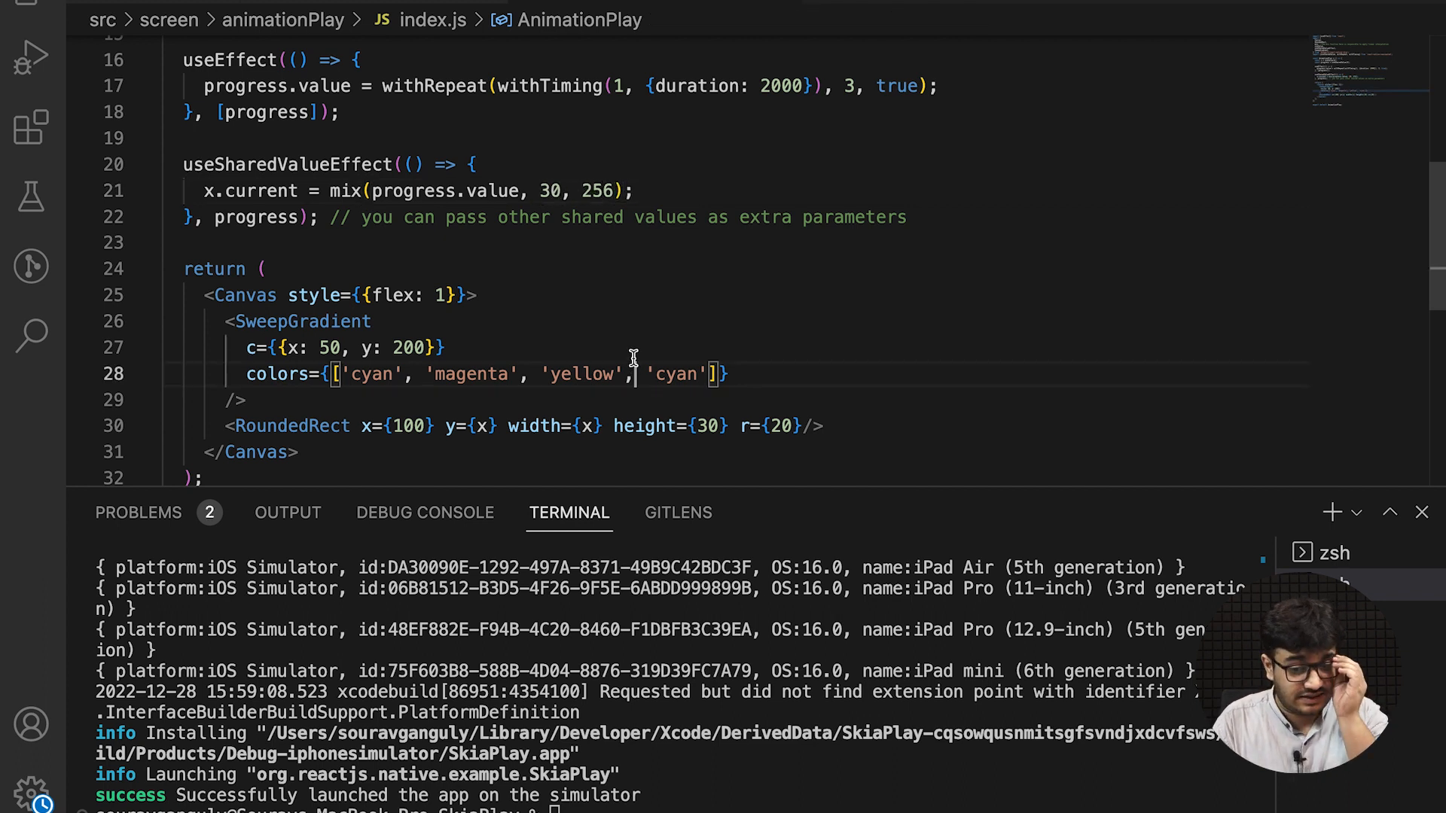
double_click(708, 425)
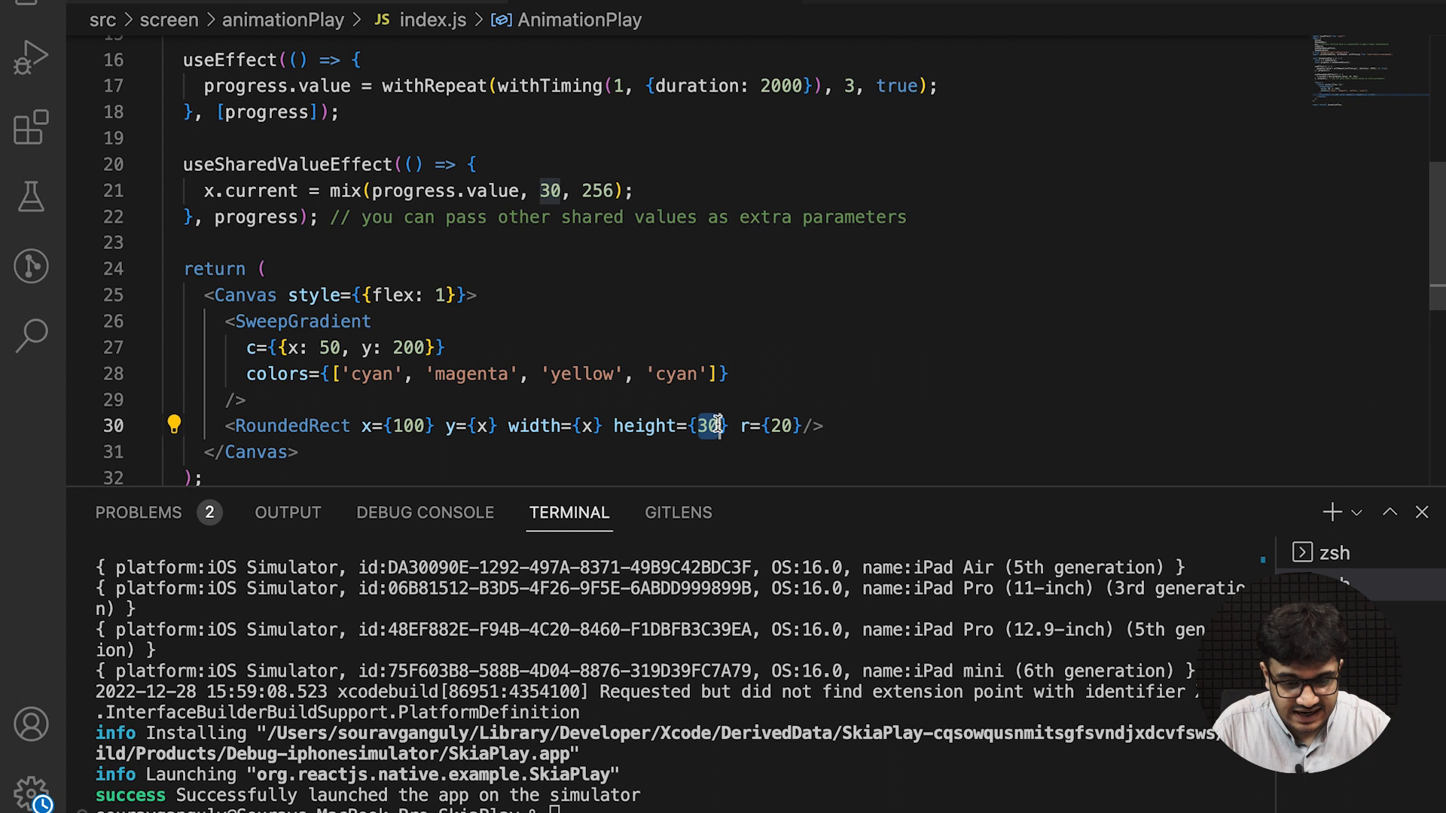
click(550, 190)
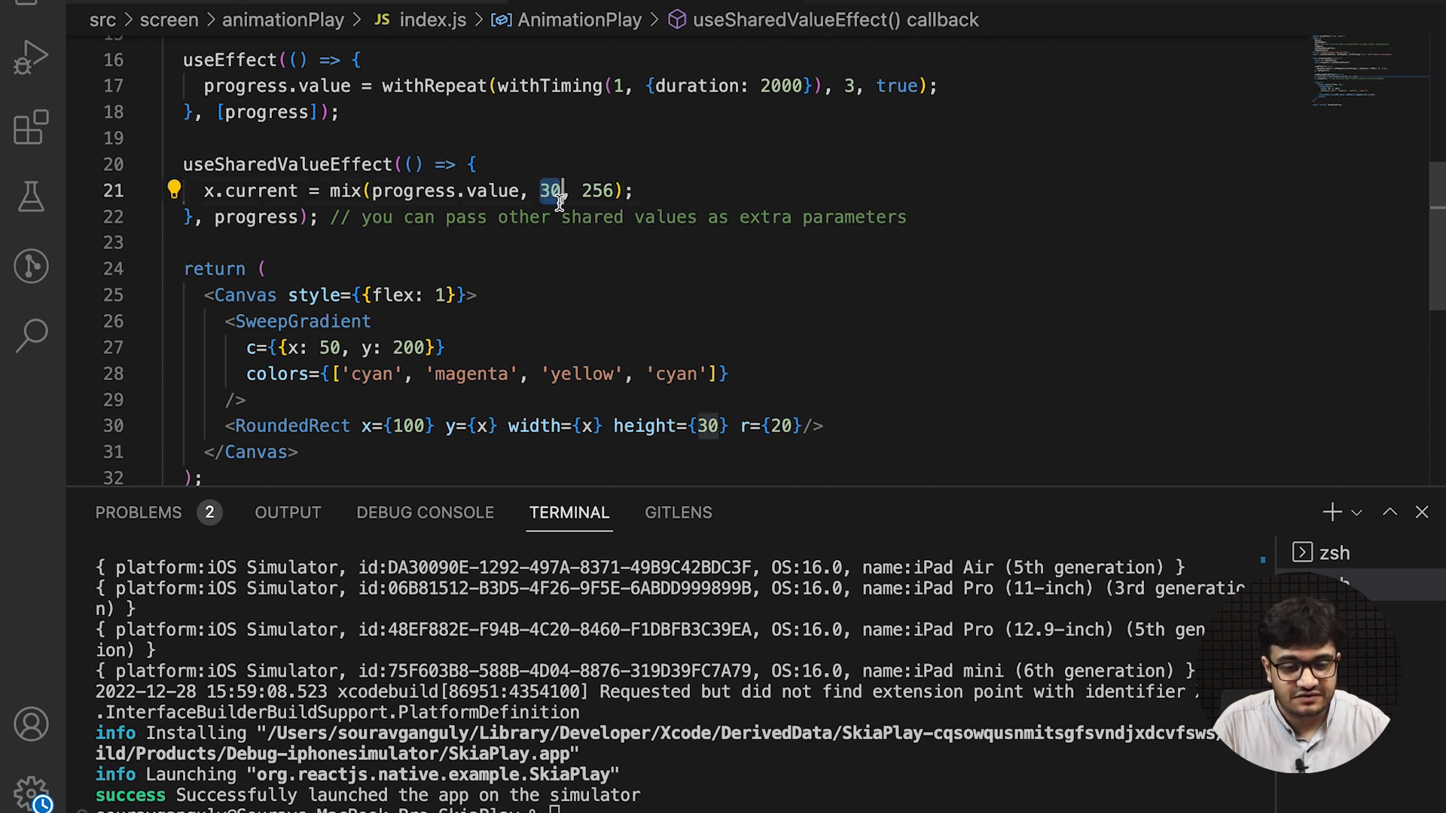